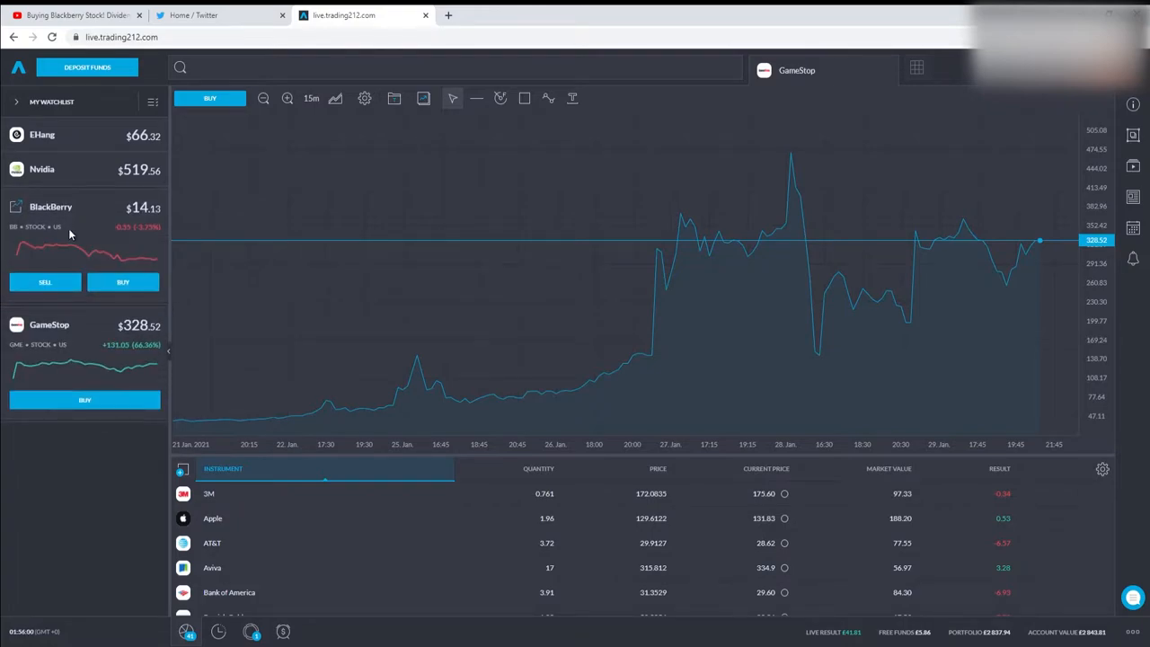
- Show the BlackBerry price chart from the watchlist
{"action": "left_click", "coordinate": [50, 207]}
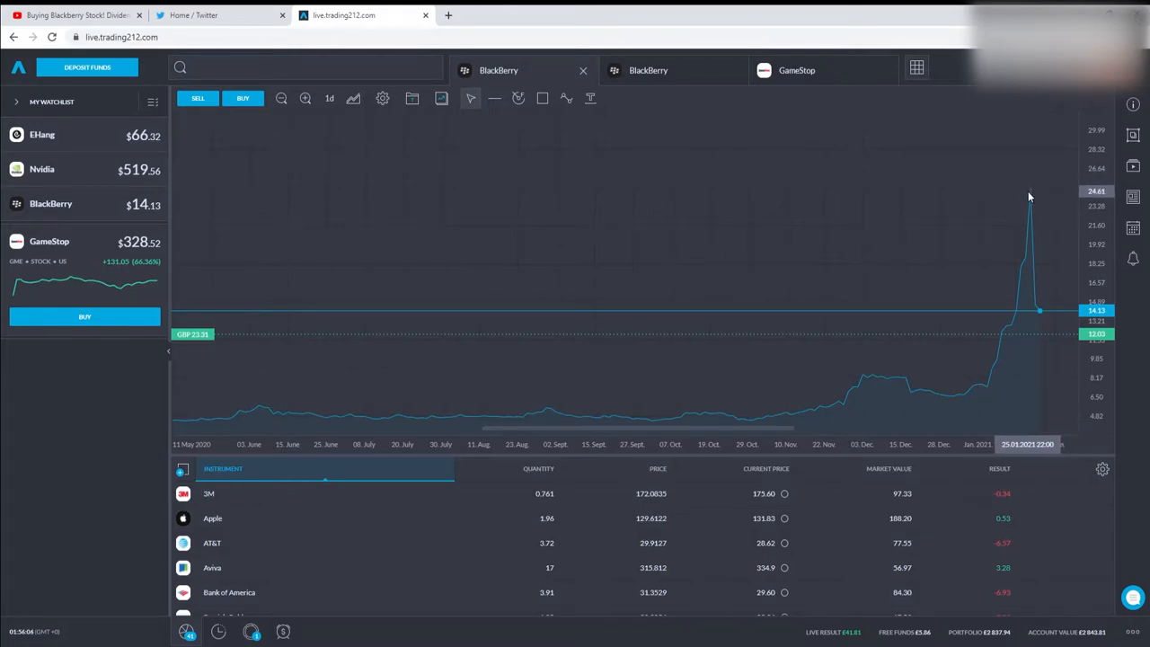
{"action": "mouse_move", "coordinate": [1006, 185]}
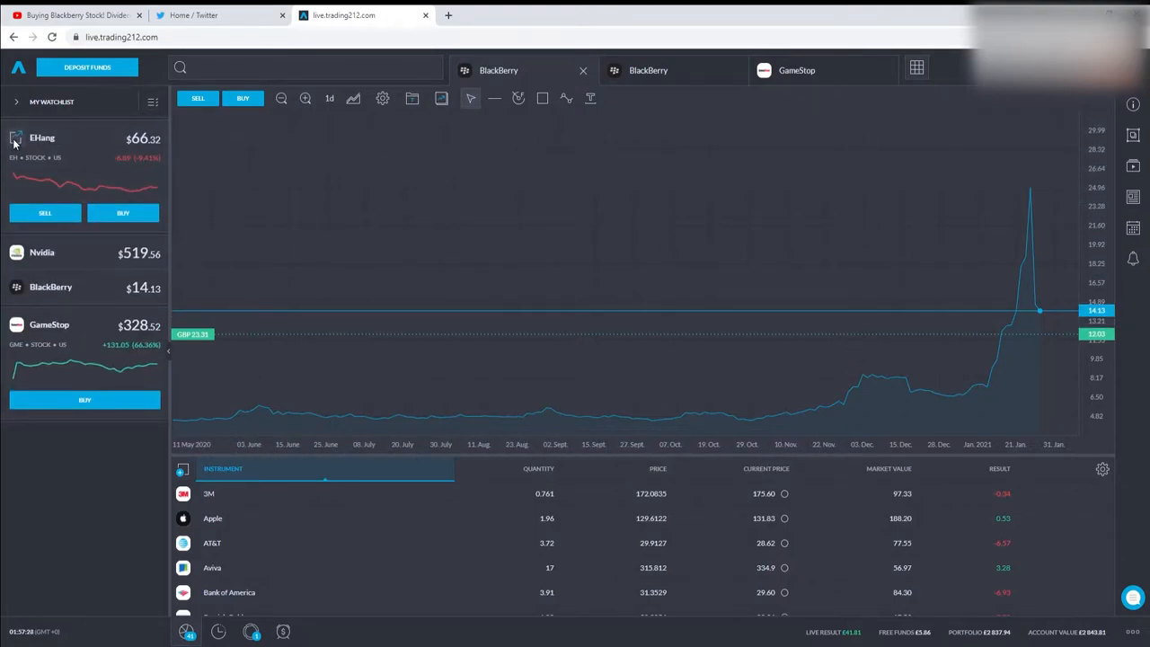
{"action": "left_click", "coordinate": [43, 136]}
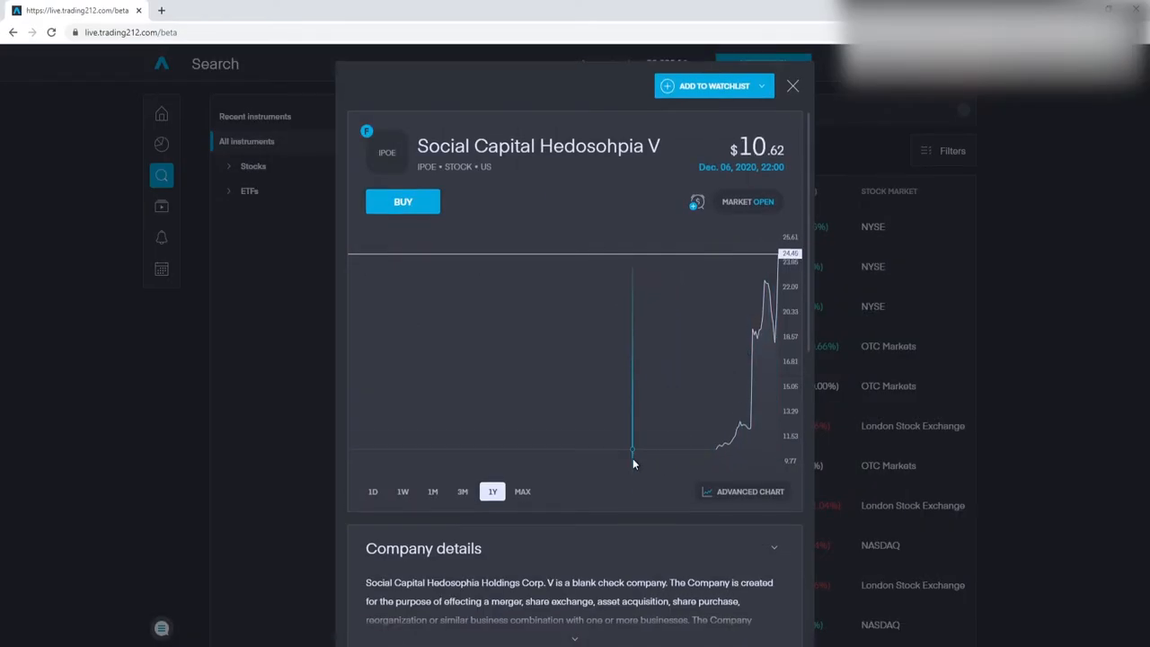
- Cycle the IPOE chart through 3M and 1W ranges, settling on the one-month view
{"action": "left_click", "coordinate": [462, 431]}
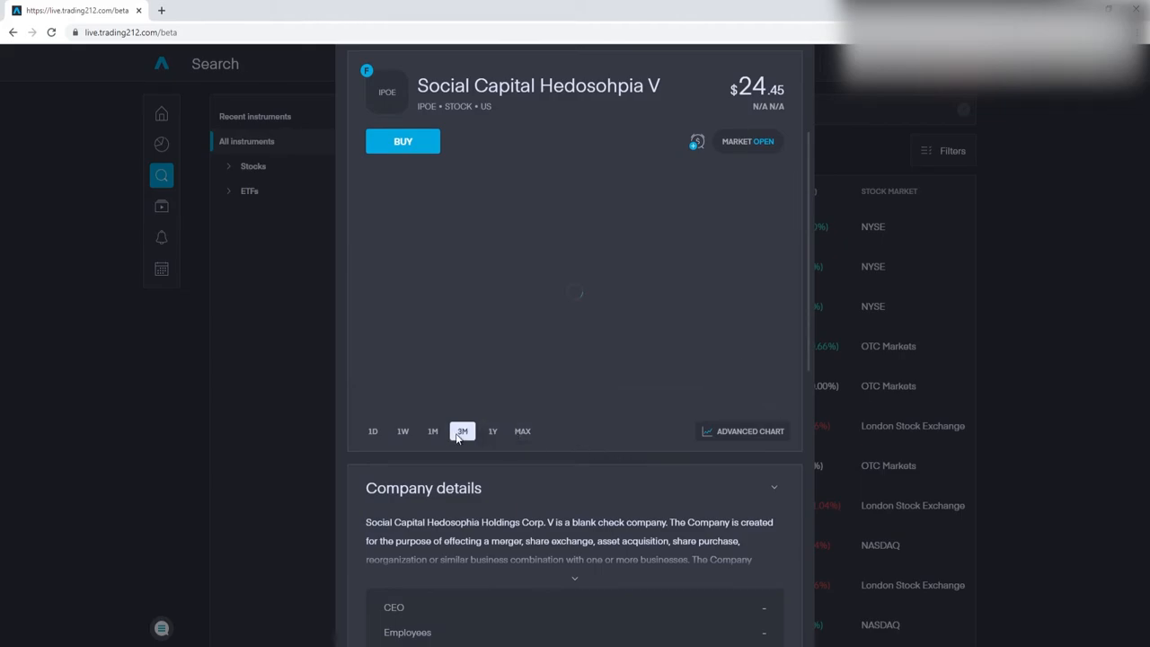
{"action": "left_click", "coordinate": [402, 431]}
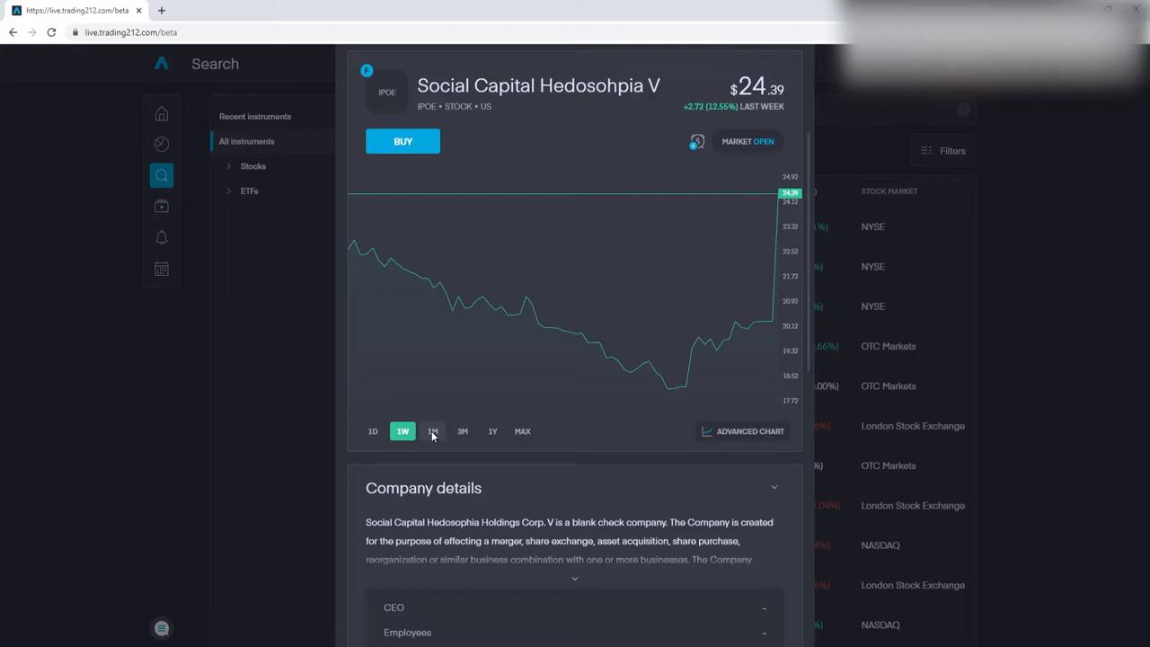
{"action": "left_click", "coordinate": [431, 431]}
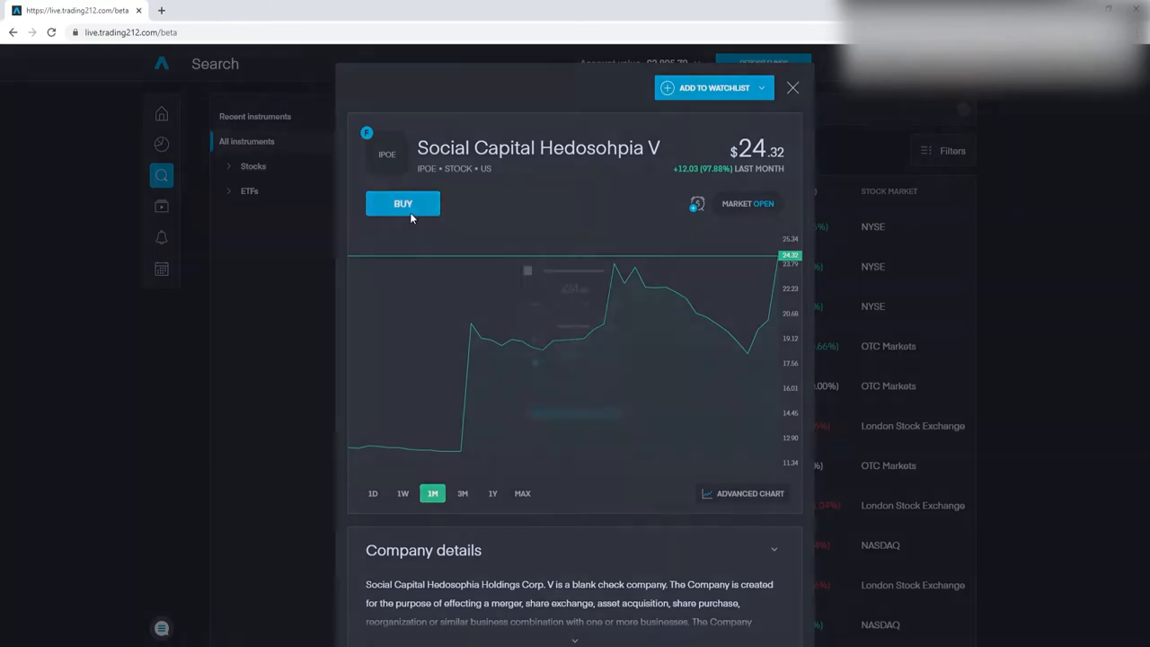
- Set up a market buy of 5.6 IPOE shares (~$300) and bring up its review
{"action": "left_click", "coordinate": [402, 203]}
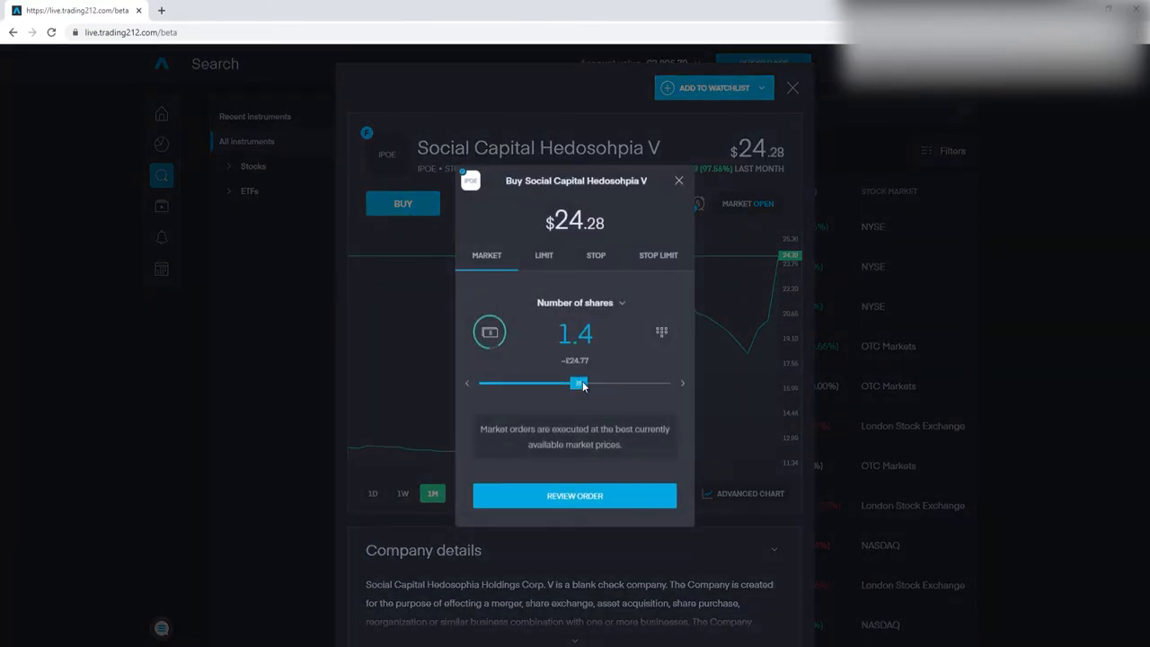
{"action": "left_click_drag", "start_coordinate": [578, 385], "coordinate": [620, 384]}
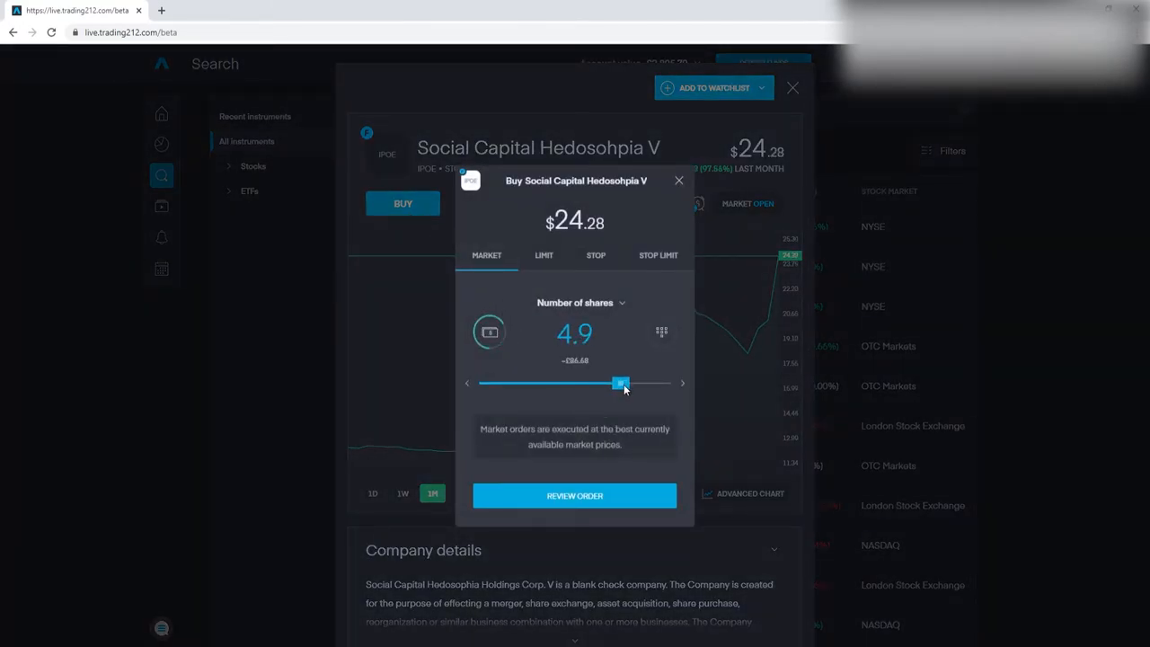
{"action": "left_click_drag", "start_coordinate": [619, 384], "coordinate": [604, 385]}
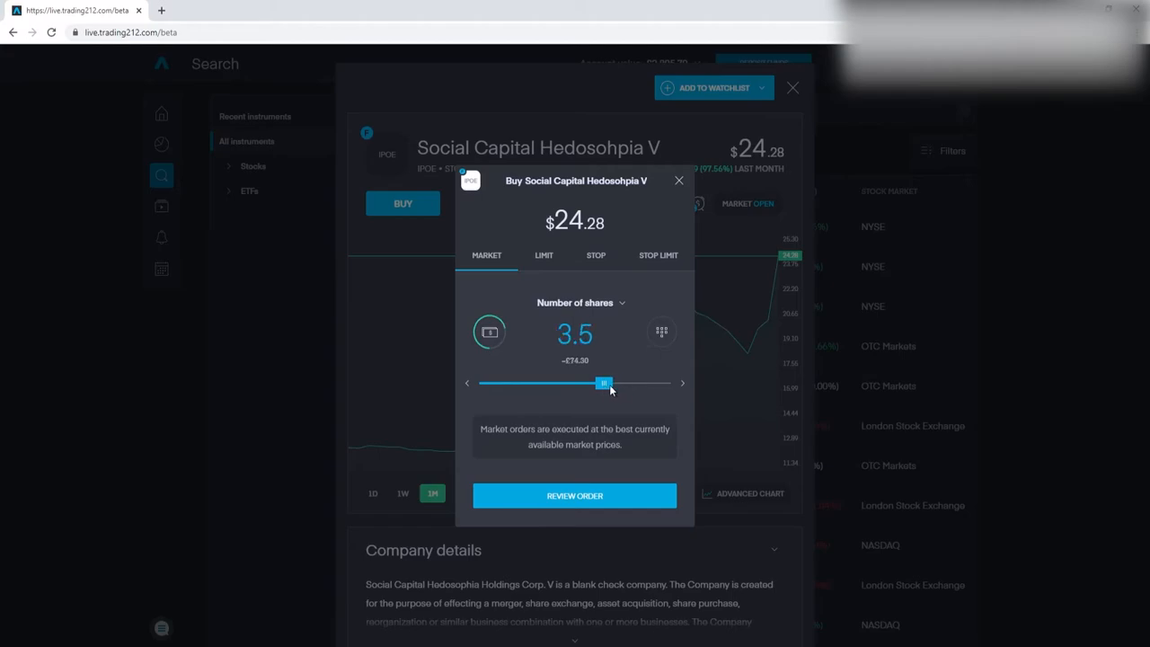
{"action": "left_click_drag", "start_coordinate": [604, 384], "coordinate": [611, 385]}
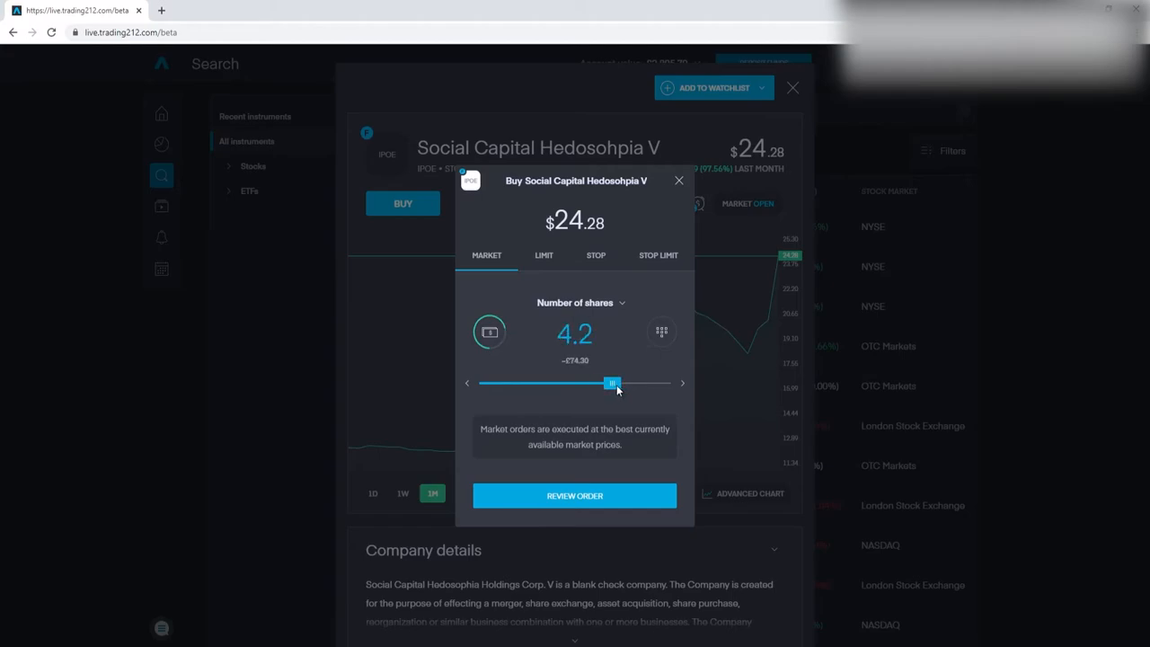
{"action": "left_click_drag", "start_coordinate": [611, 385], "coordinate": [619, 384]}
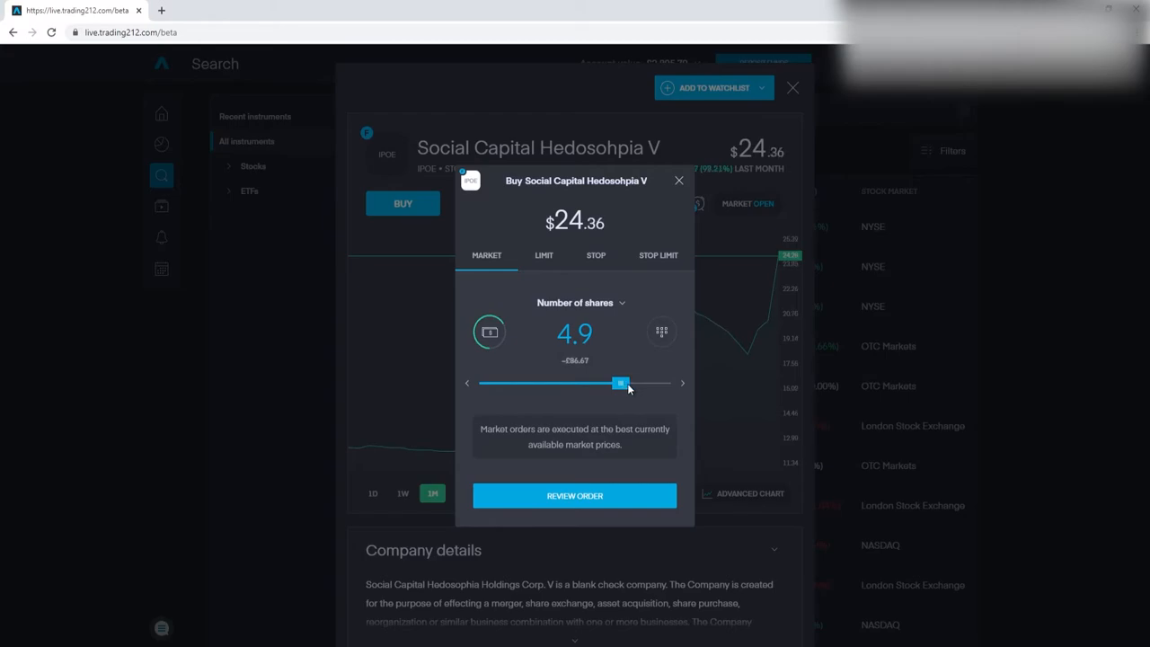
{"action": "left_click_drag", "start_coordinate": [619, 385], "coordinate": [629, 384]}
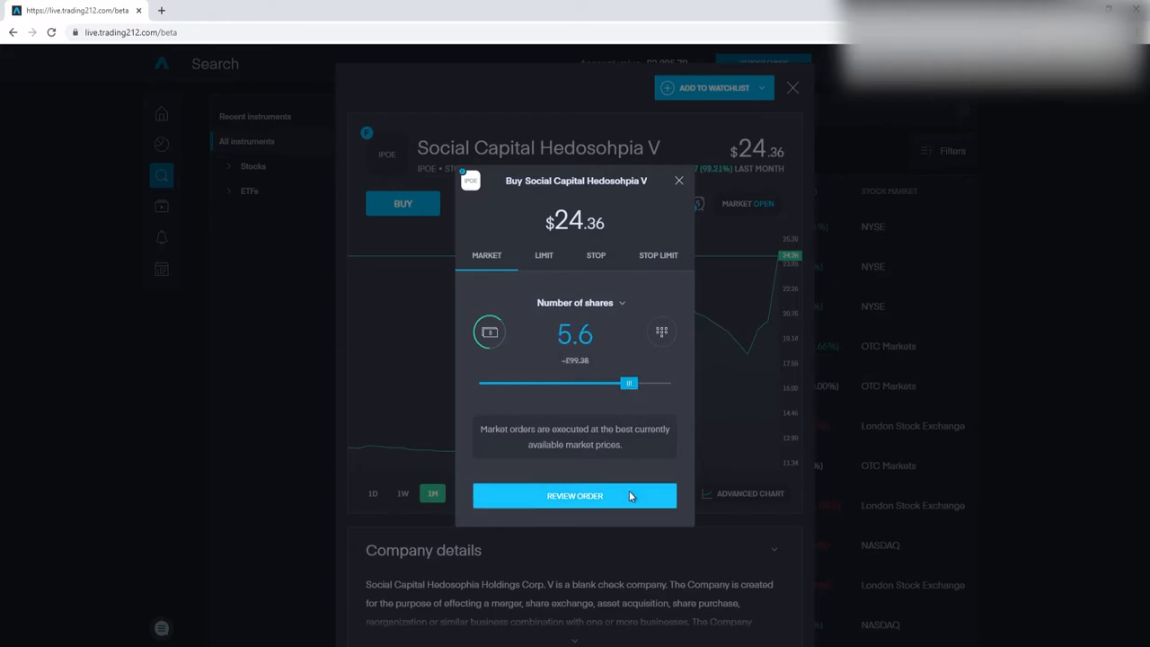
{"action": "left_click", "coordinate": [575, 496]}
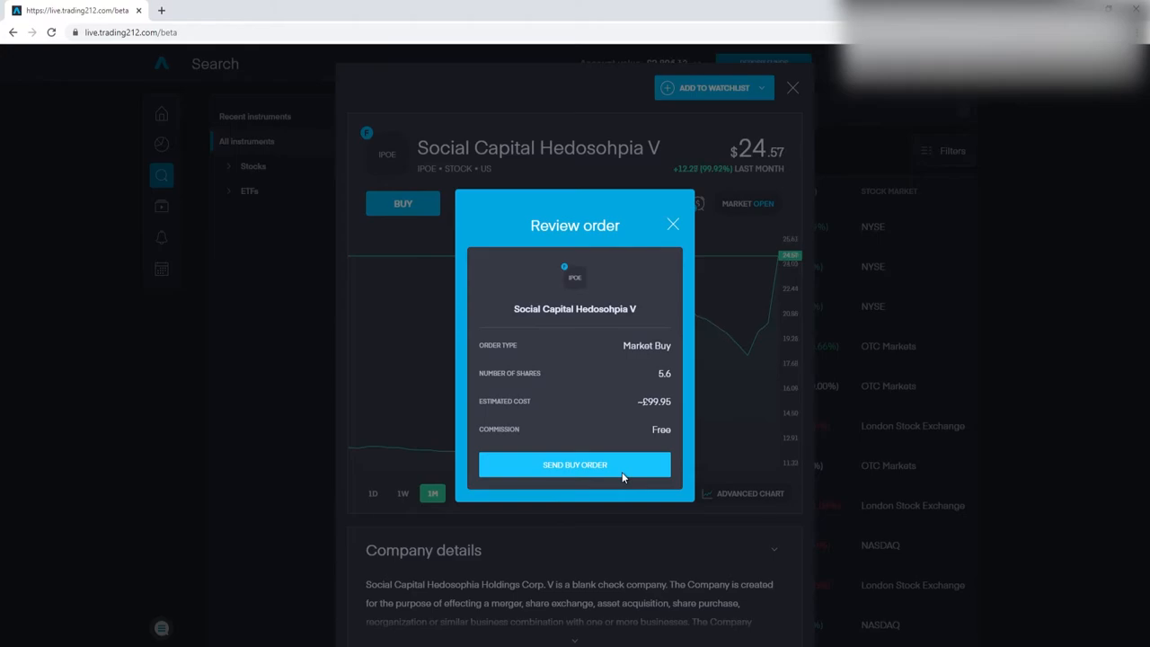
- Send the IPOE buy order, then search 'sens' and open the Senseonics instrument page
{"action": "left_click", "coordinate": [575, 463]}
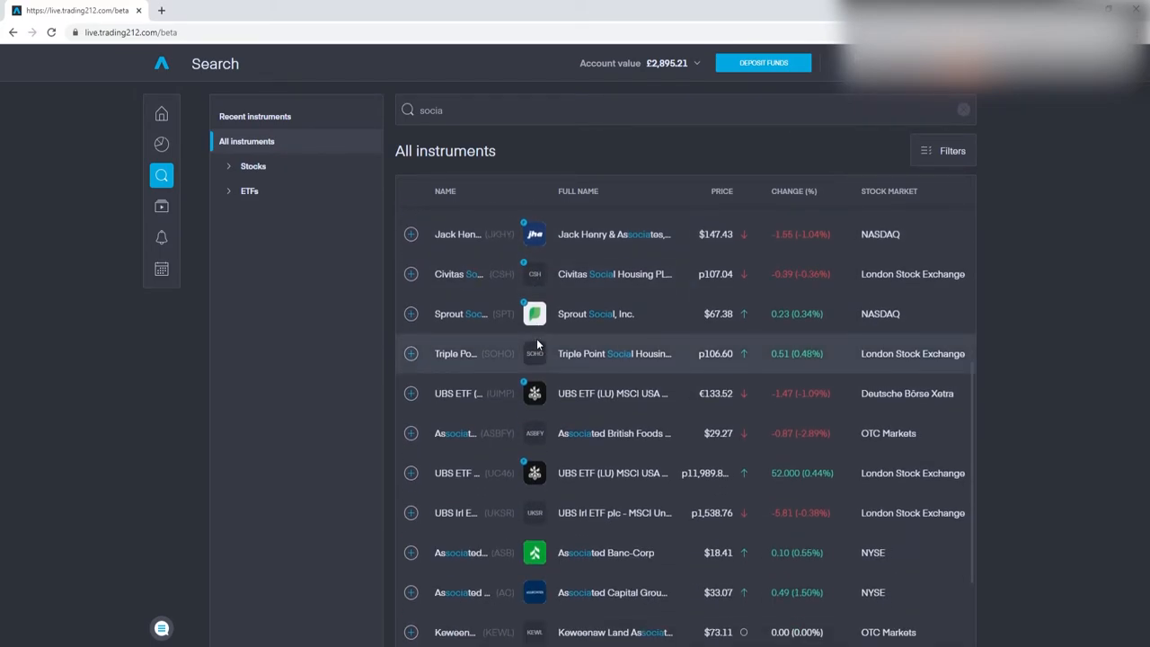
{"action": "scroll", "scroll_direction": "down", "scroll_amount": 3}
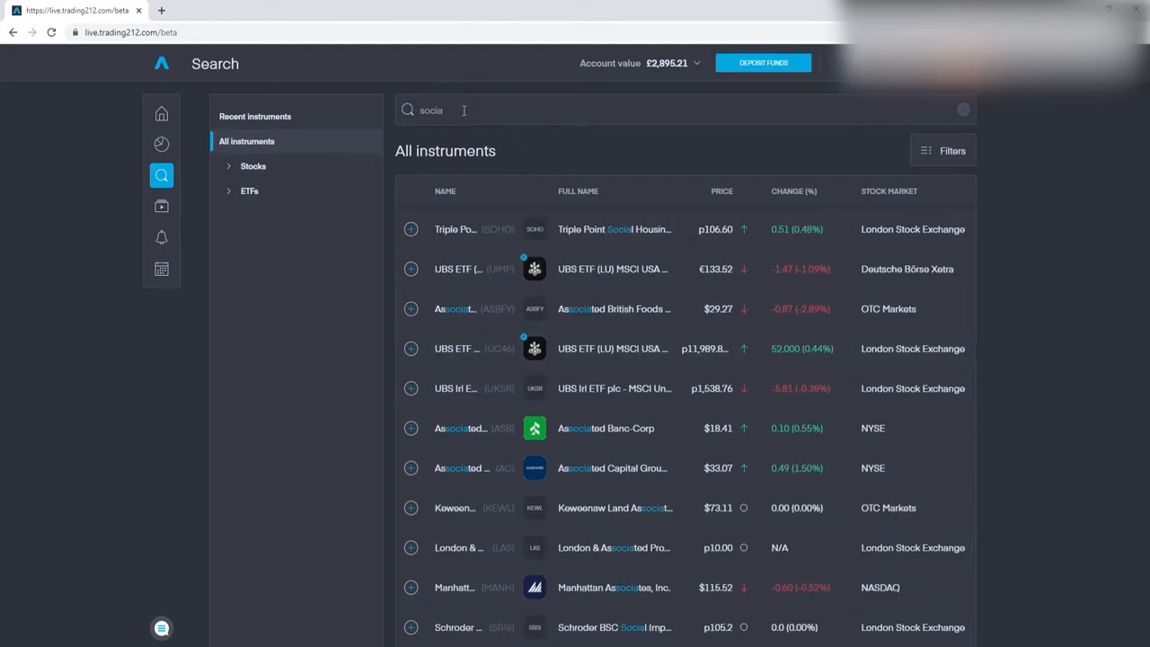
{"action": "double_click", "coordinate": [431, 109]}
{"action": "type", "text": "e"}
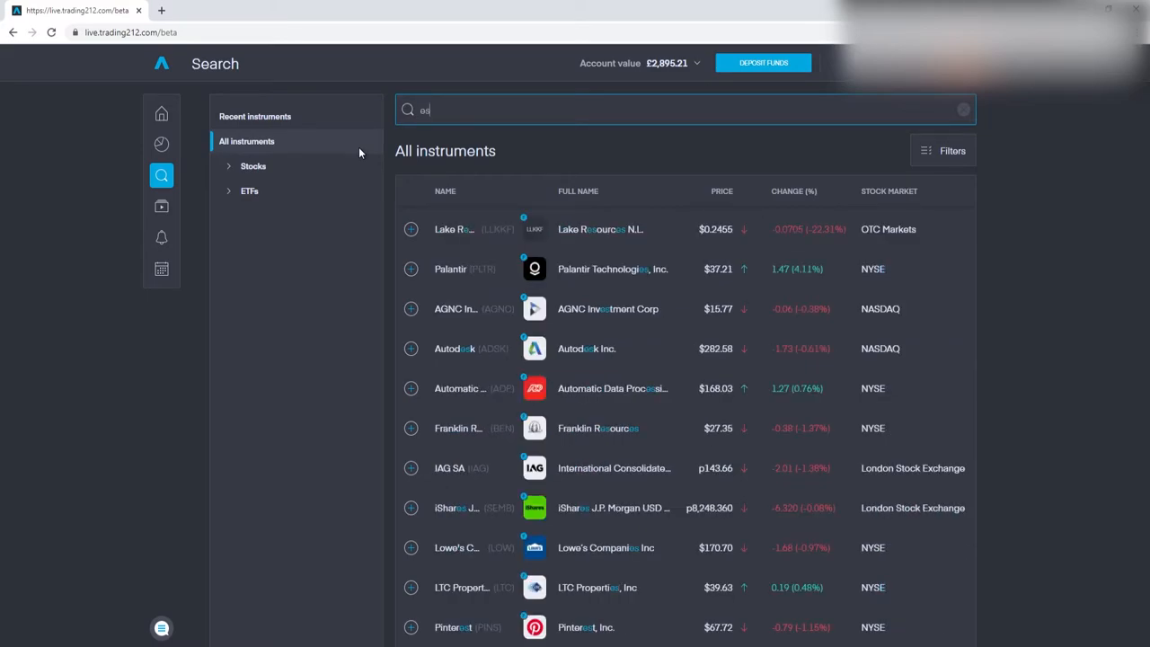
{"action": "type", "text": "scg"}
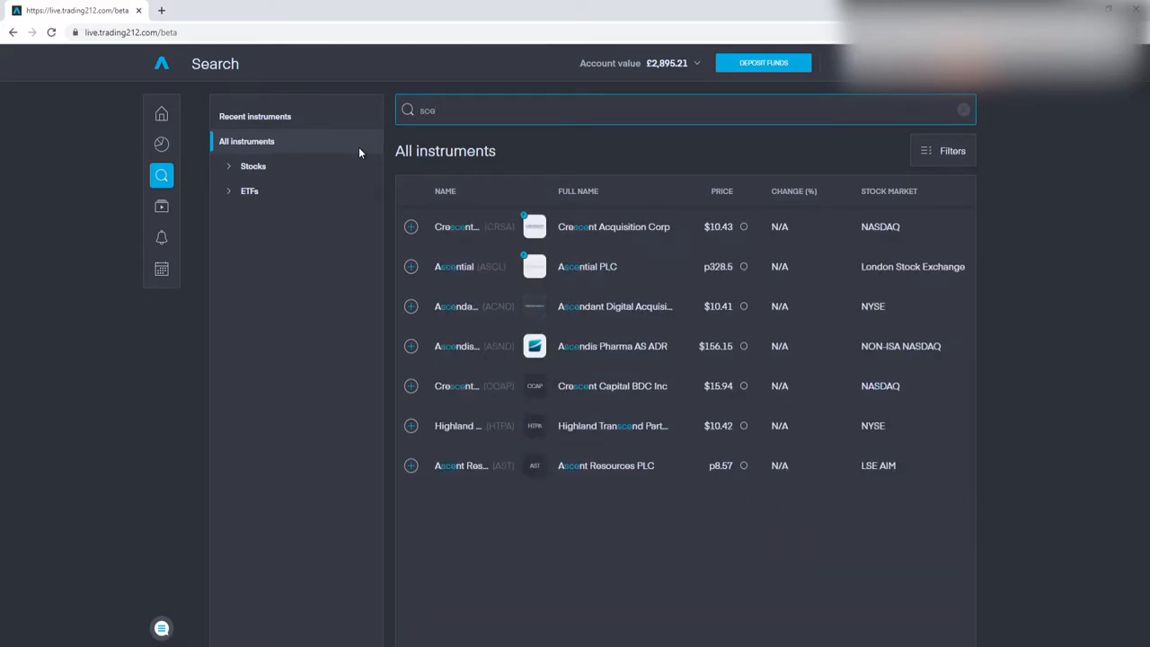
{"action": "type", "text": "sens"}
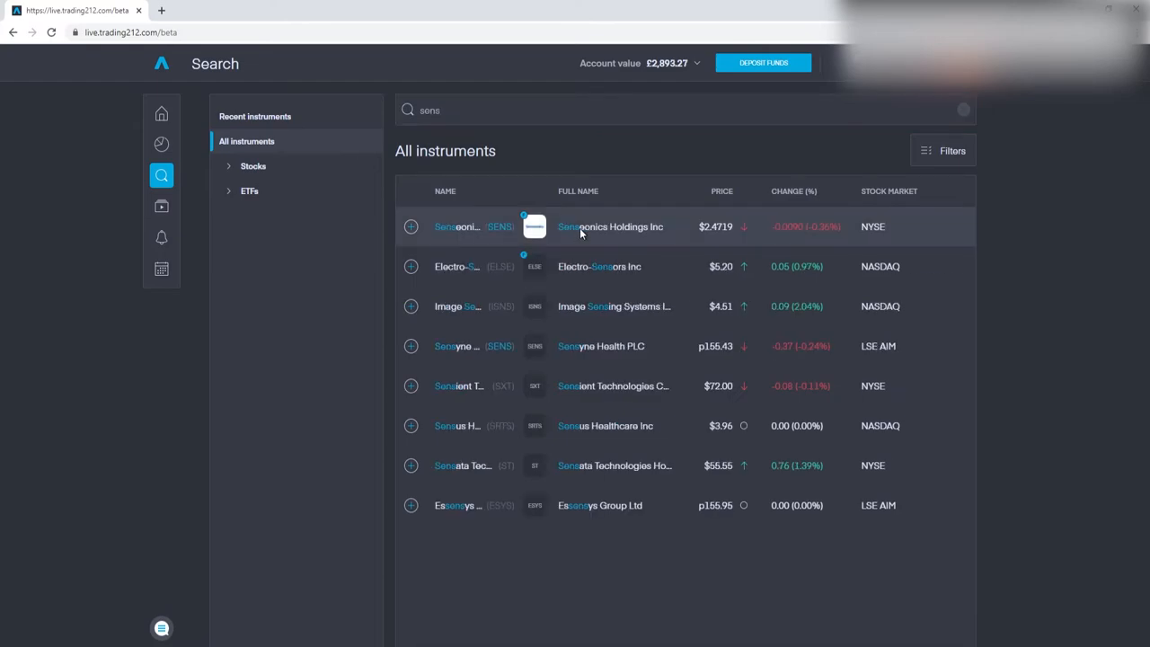
{"action": "left_click", "coordinate": [610, 227]}
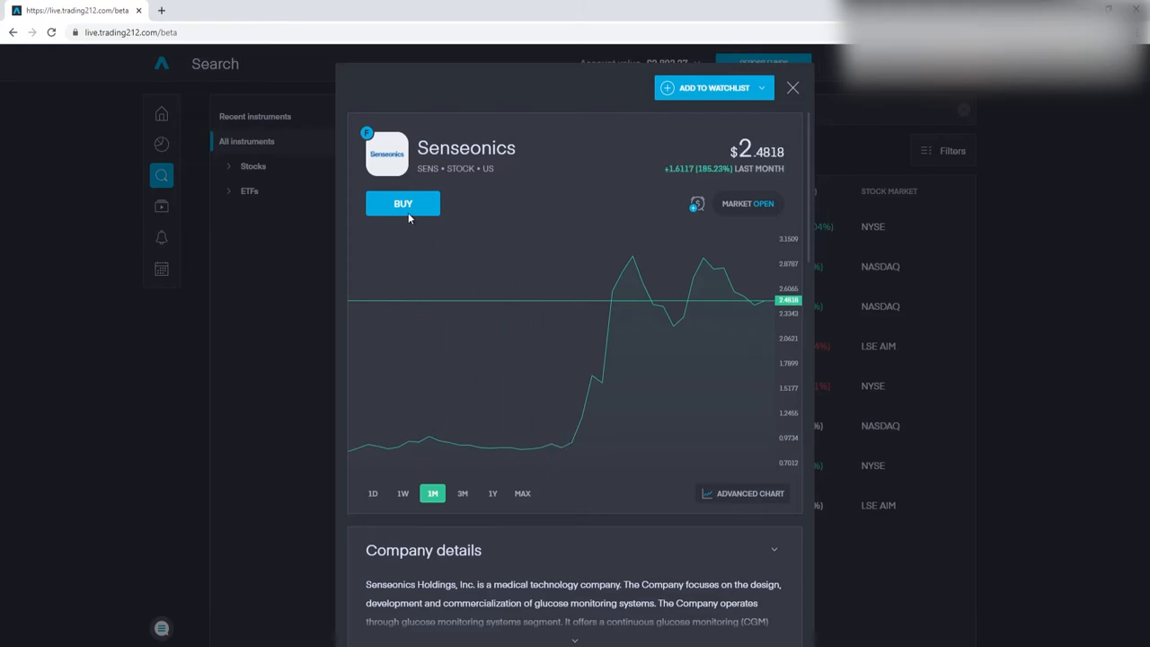
- Start a Senseonics market buy and raise the quantity to 30 shares (~$84)
{"action": "left_click", "coordinate": [402, 203]}
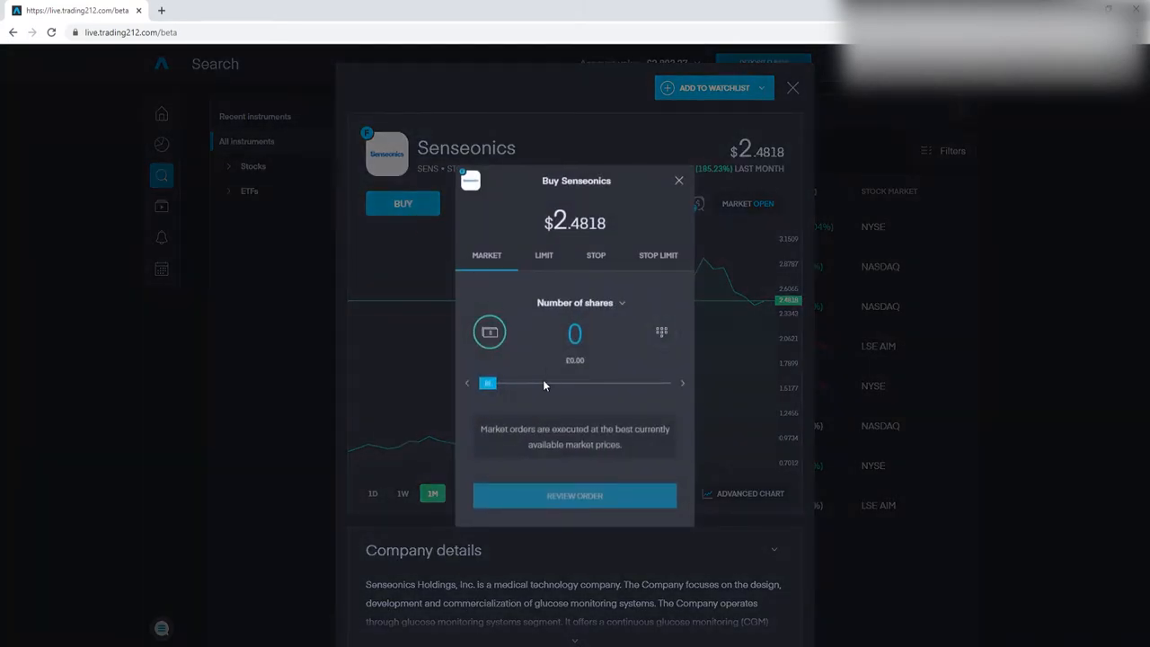
{"action": "left_click_drag", "start_coordinate": [489, 385], "coordinate": [575, 384]}
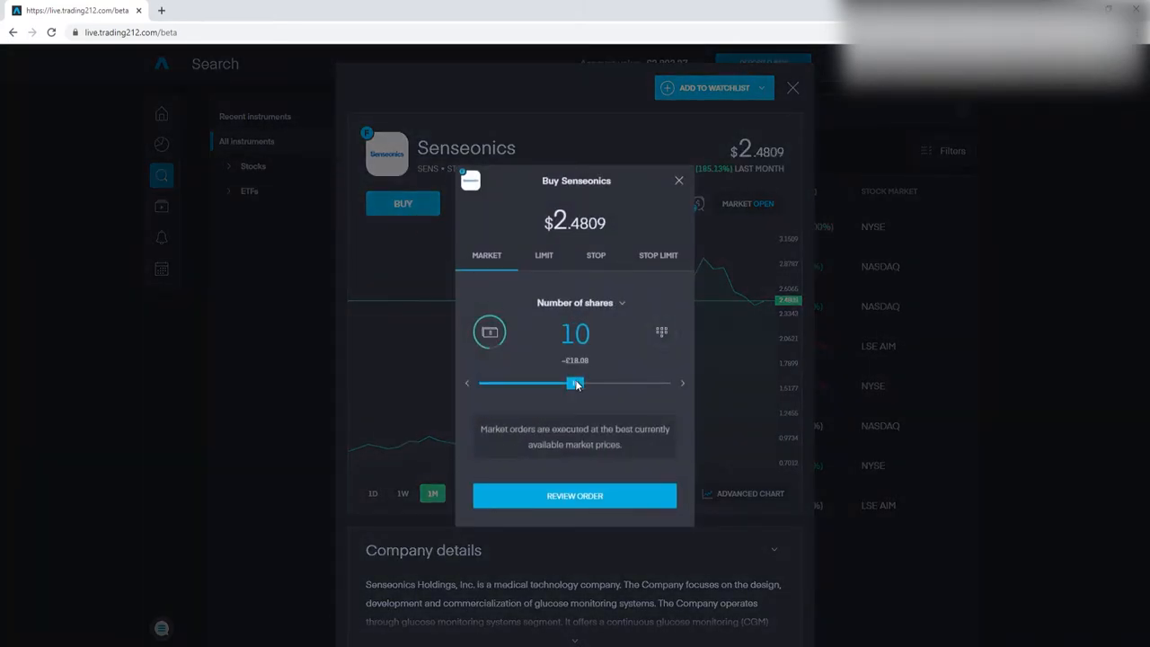
{"action": "left_click_drag", "start_coordinate": [575, 384], "coordinate": [591, 384]}
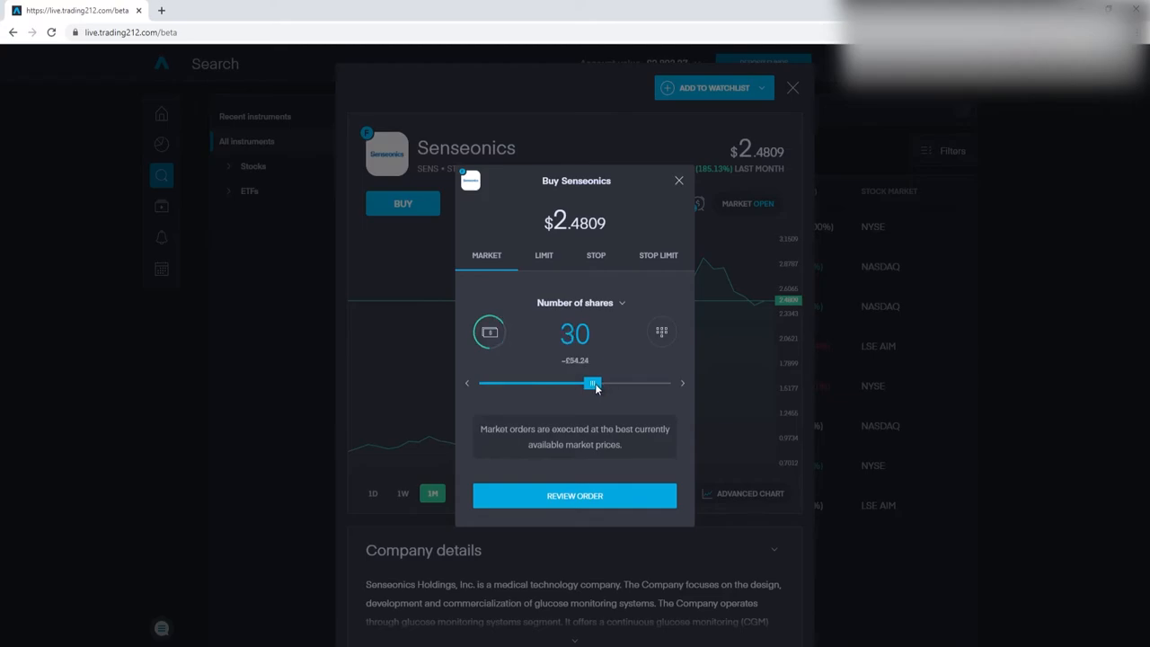
{"action": "mouse_move", "coordinate": [625, 503]}
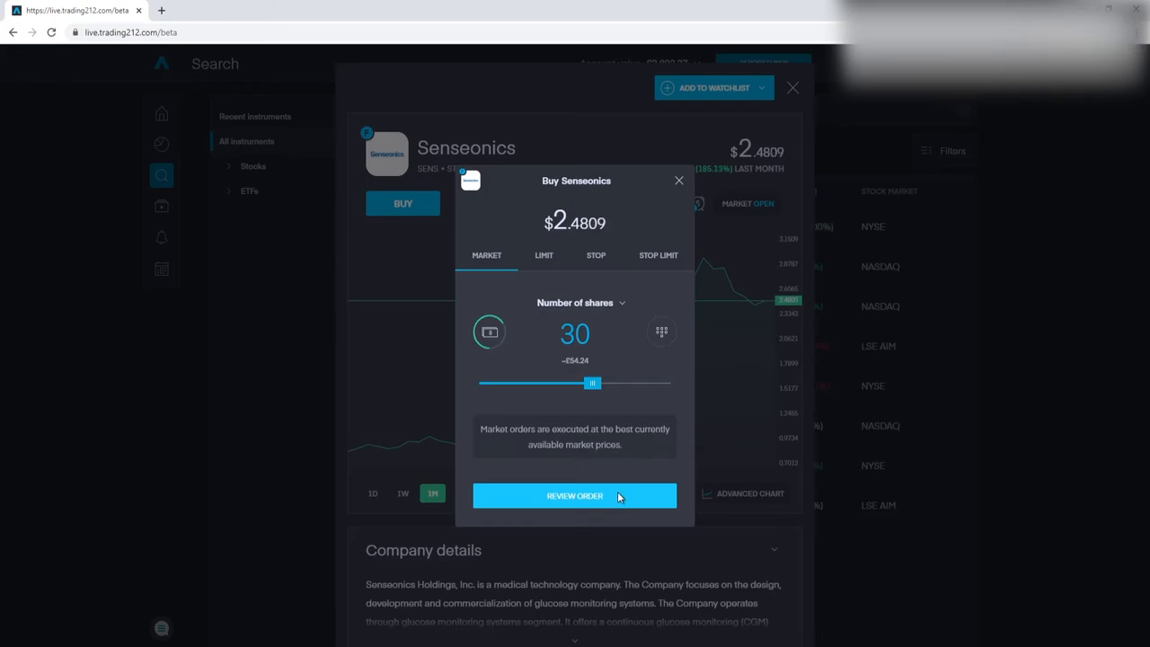
- Review and send the 30-share Senseonics buy, close the page and return to the portfolio
{"action": "left_click", "coordinate": [575, 496]}
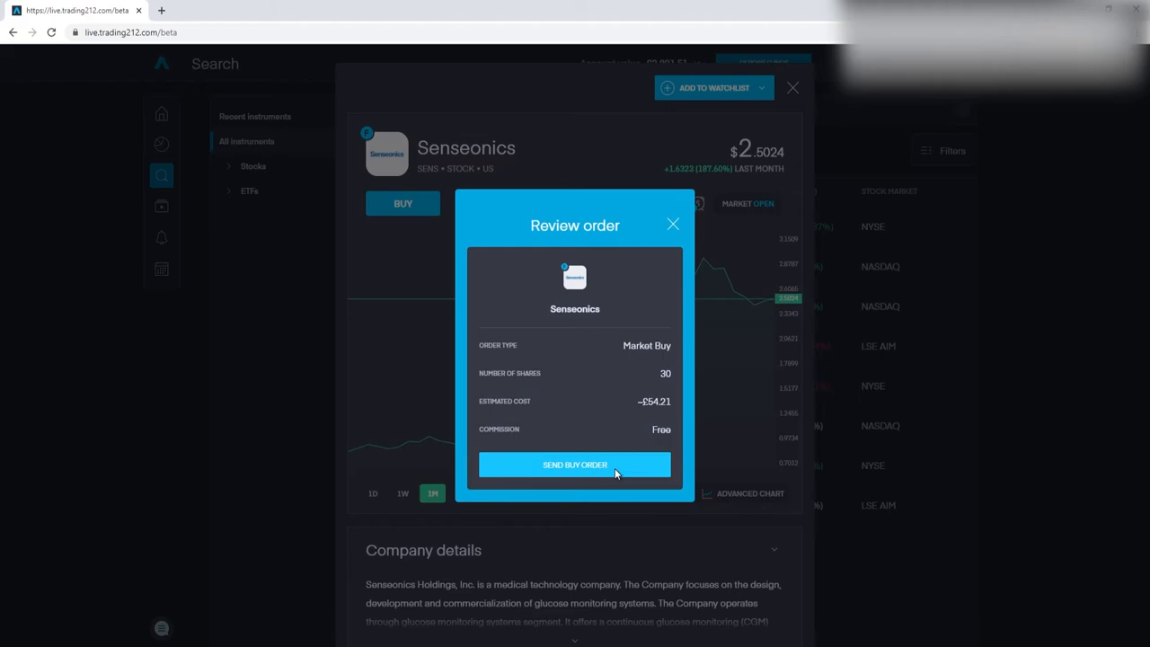
{"action": "left_click", "coordinate": [575, 463]}
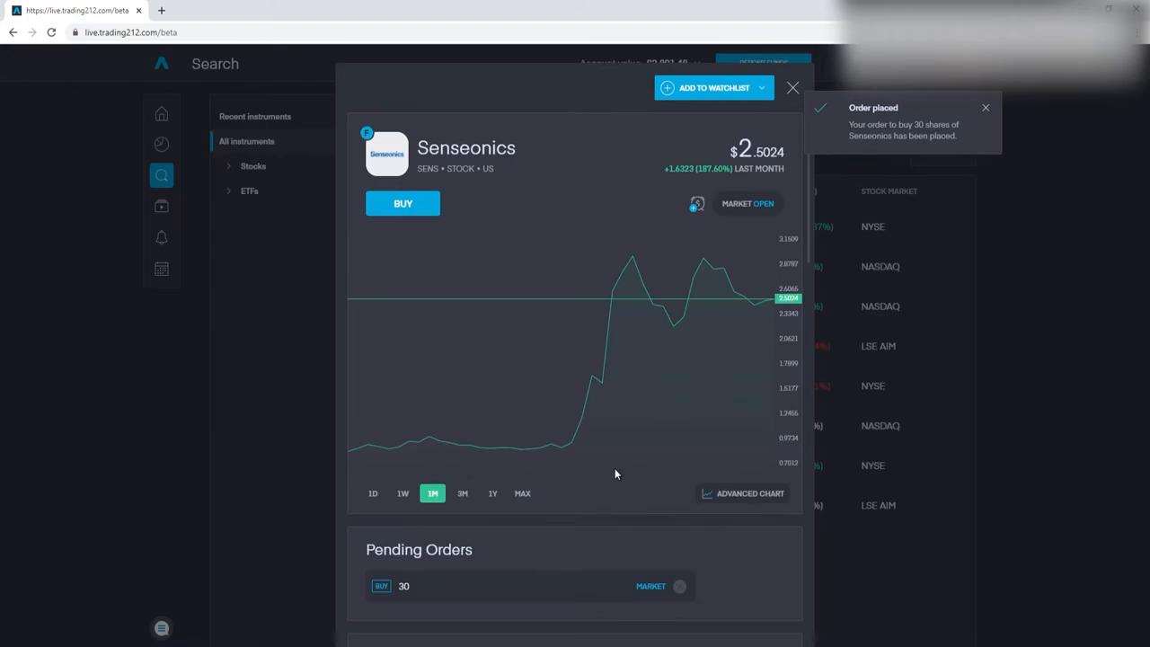
{"action": "left_click", "coordinate": [791, 86]}
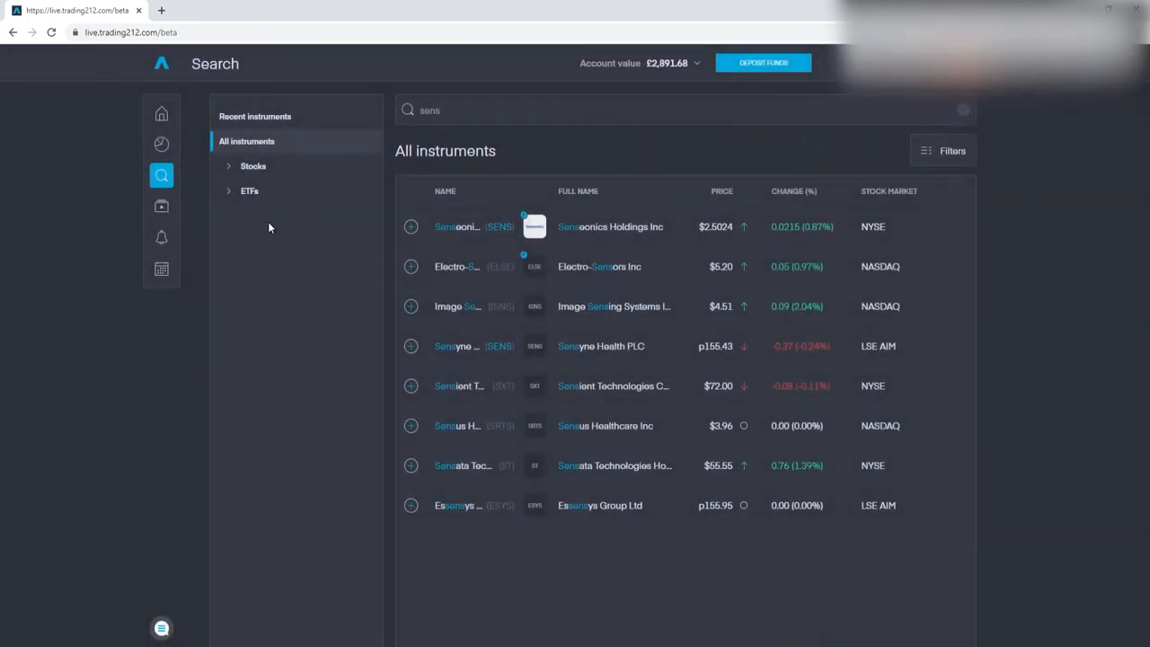
{"action": "left_click", "coordinate": [162, 144]}
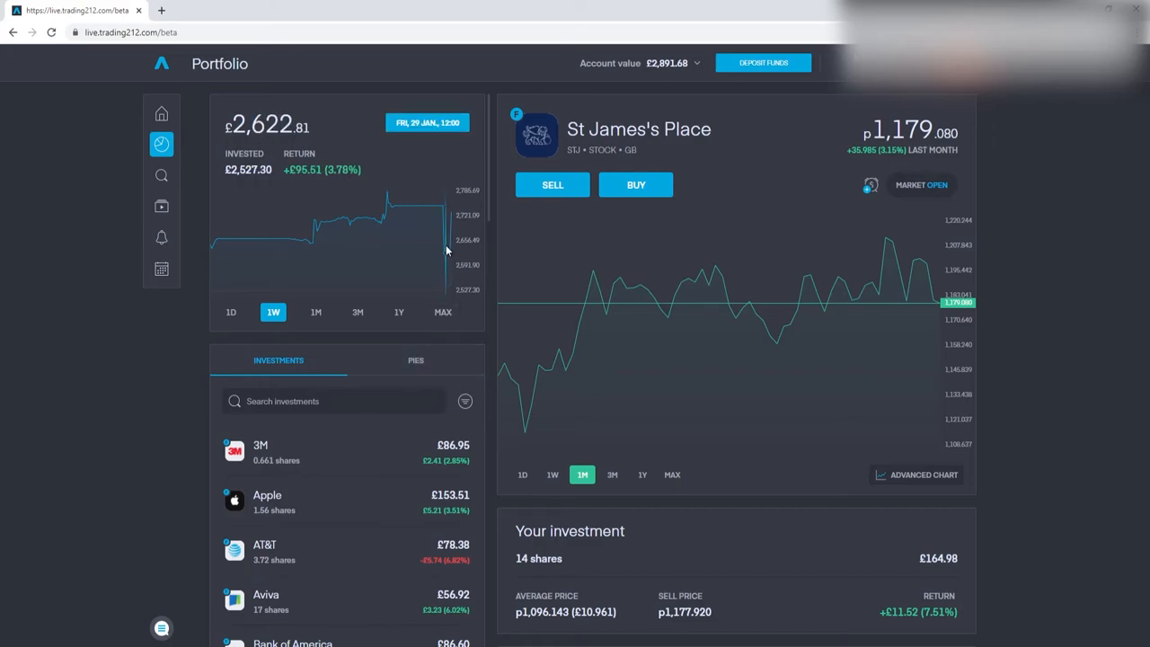
- Scroll down the Investments list to reach the Starbucks holding
{"action": "scroll", "scroll_direction": "down", "scroll_amount": 3}
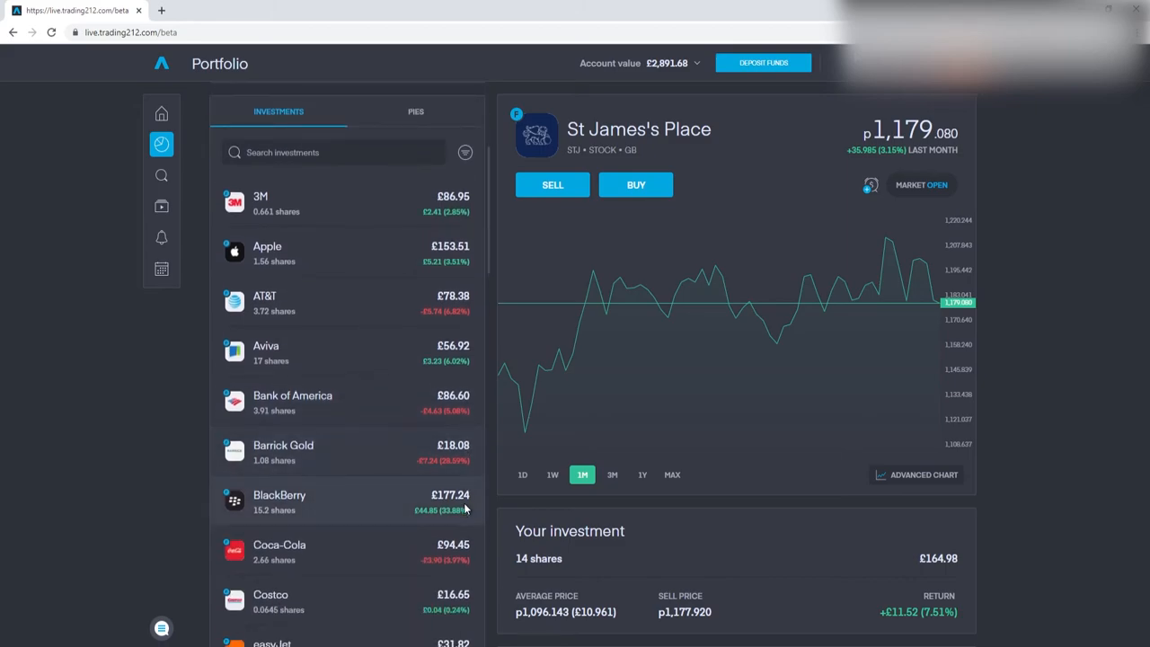
{"action": "scroll", "scroll_direction": "down", "scroll_amount": 3}
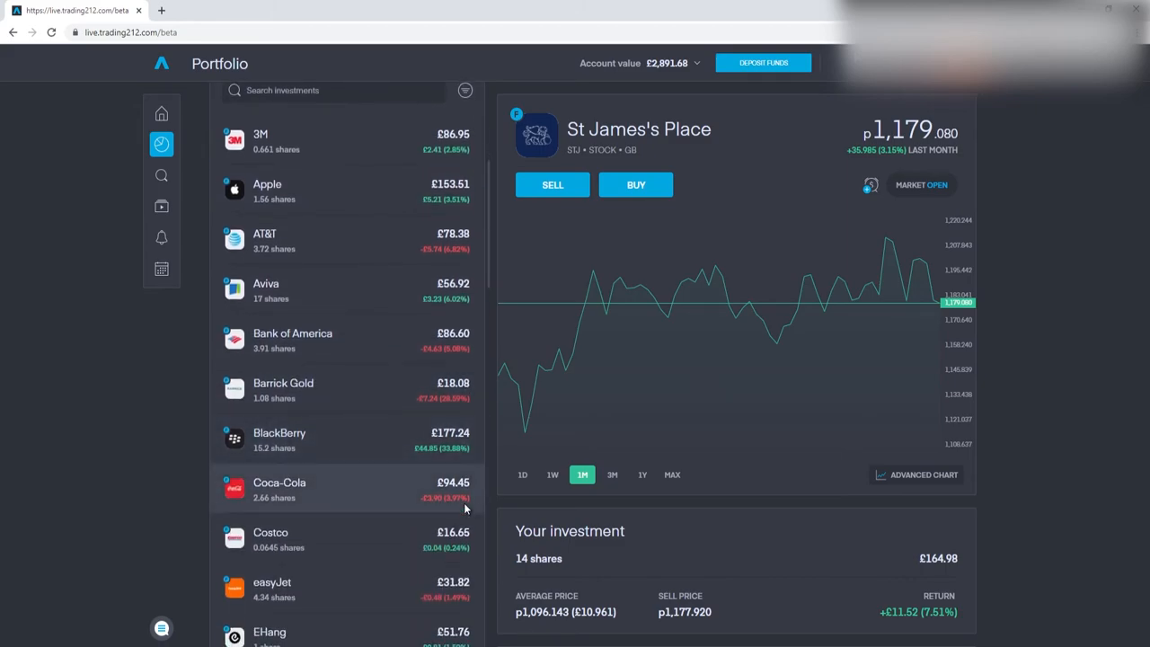
{"action": "scroll", "scroll_direction": "down", "scroll_amount": 3}
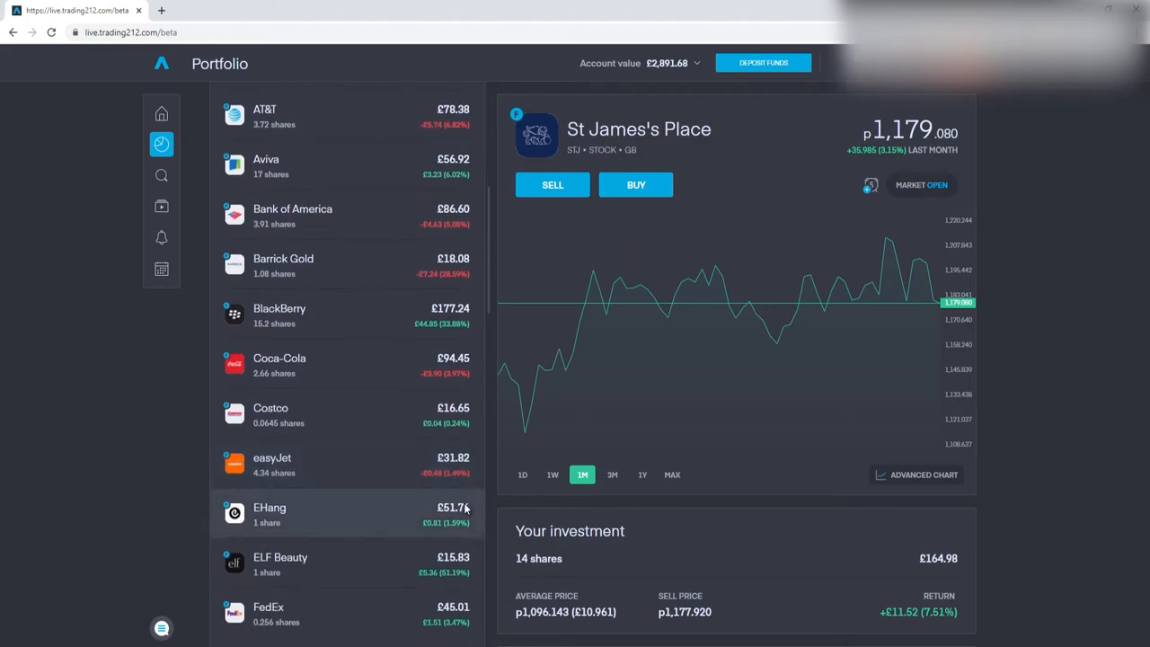
{"action": "scroll", "scroll_direction": "down", "scroll_amount": 3}
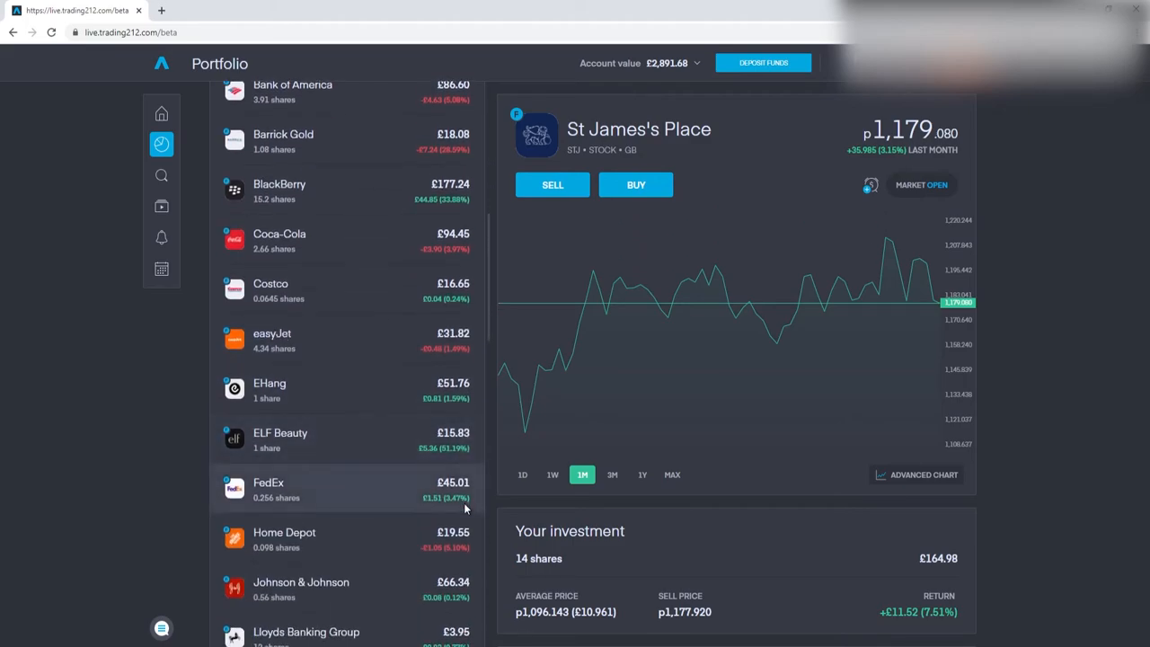
{"action": "scroll", "scroll_direction": "down", "scroll_amount": 3}
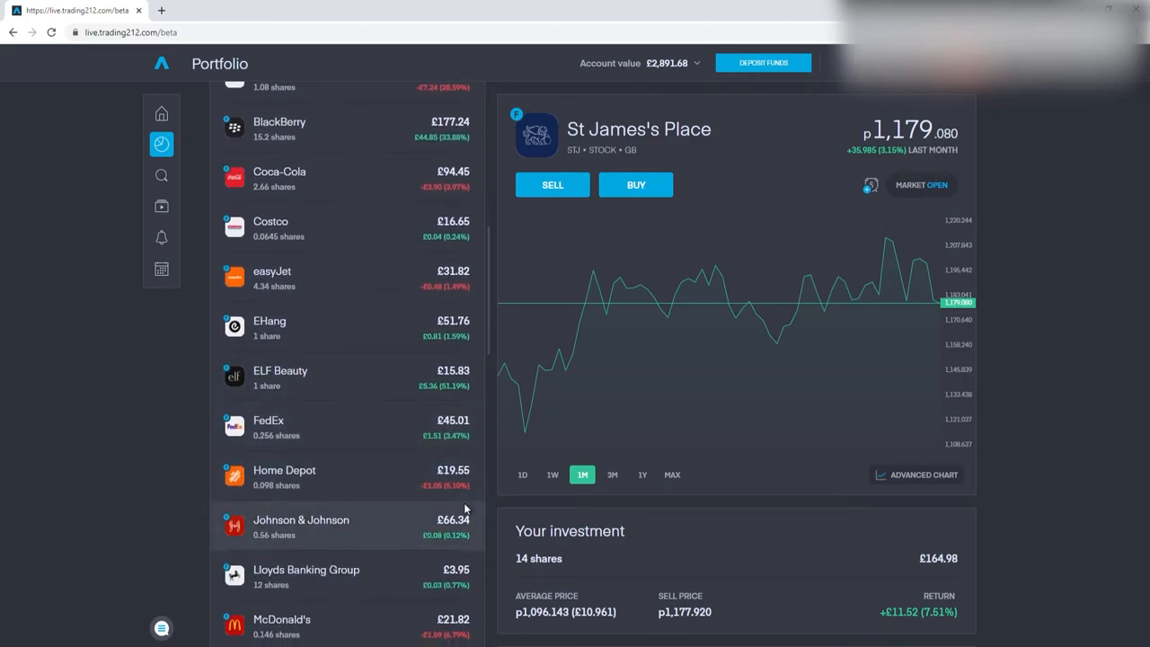
{"action": "scroll", "scroll_direction": "down", "scroll_amount": 3}
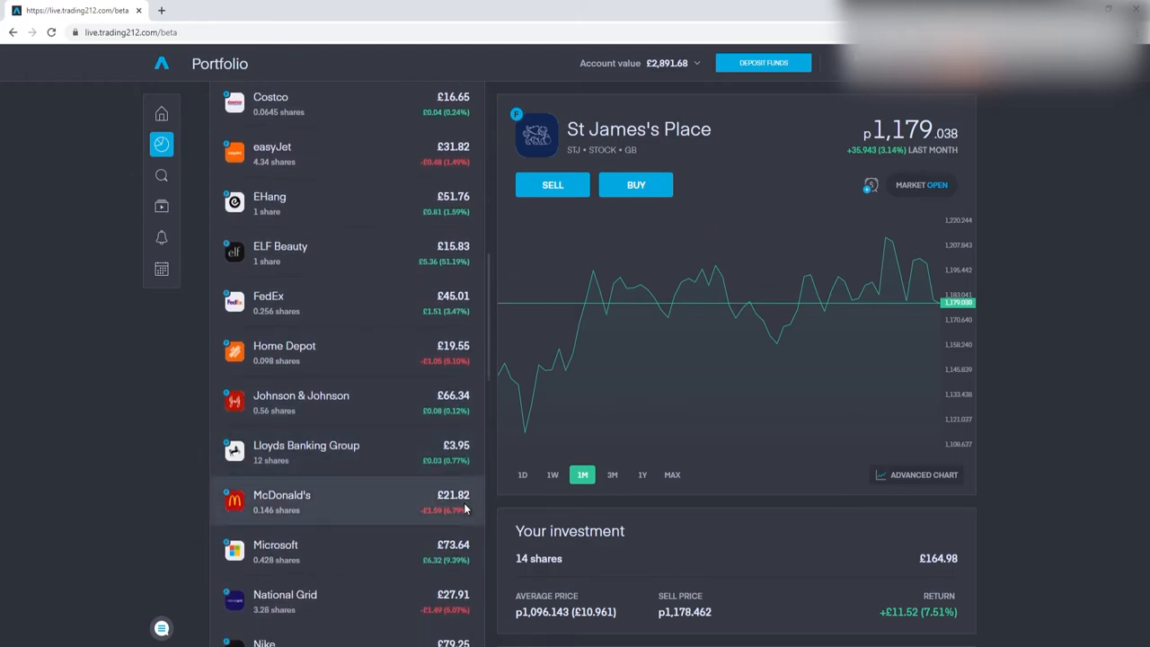
{"action": "scroll", "scroll_direction": "down", "scroll_amount": 3}
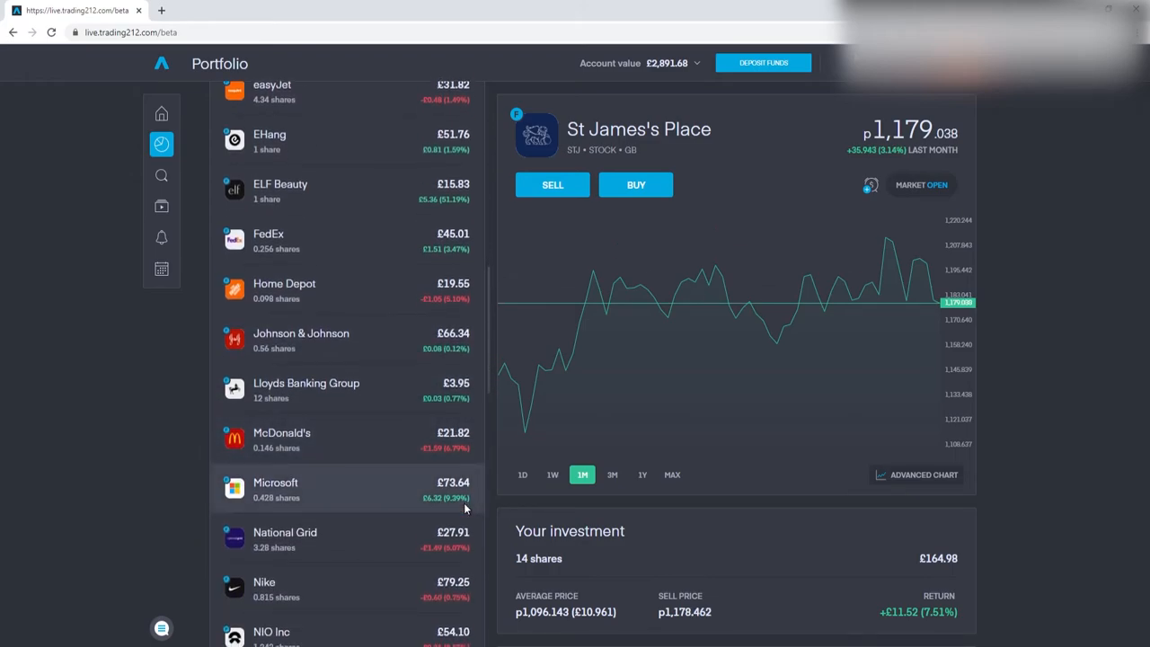
{"action": "scroll", "scroll_direction": "down", "scroll_amount": 3}
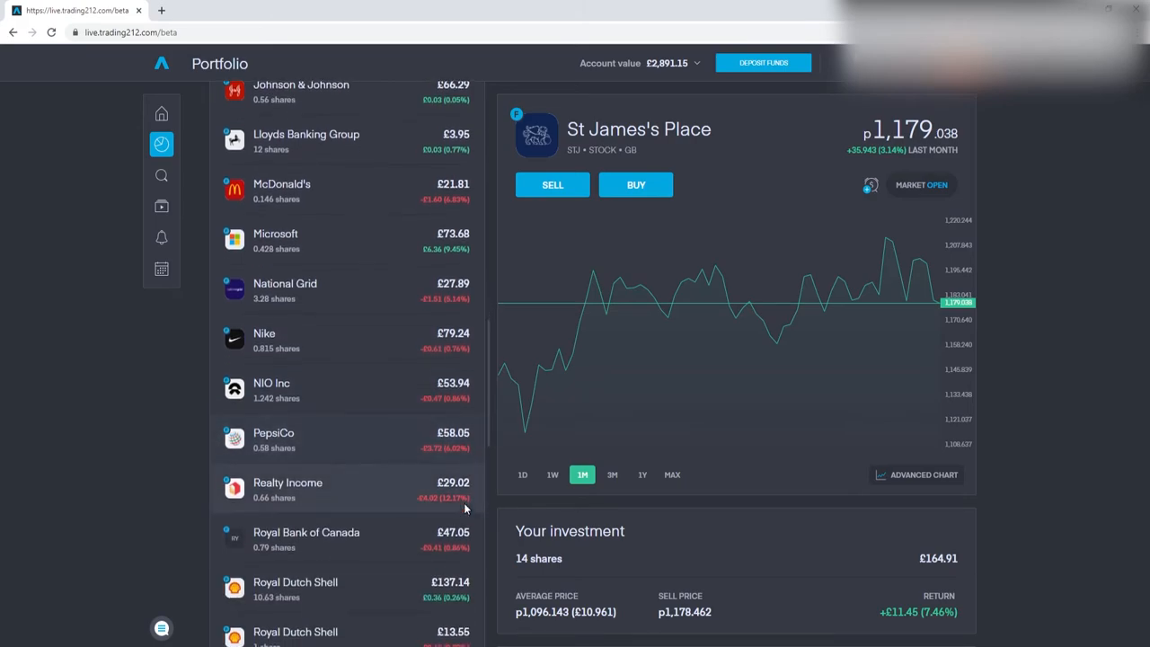
{"action": "scroll", "scroll_direction": "down", "scroll_amount": 3}
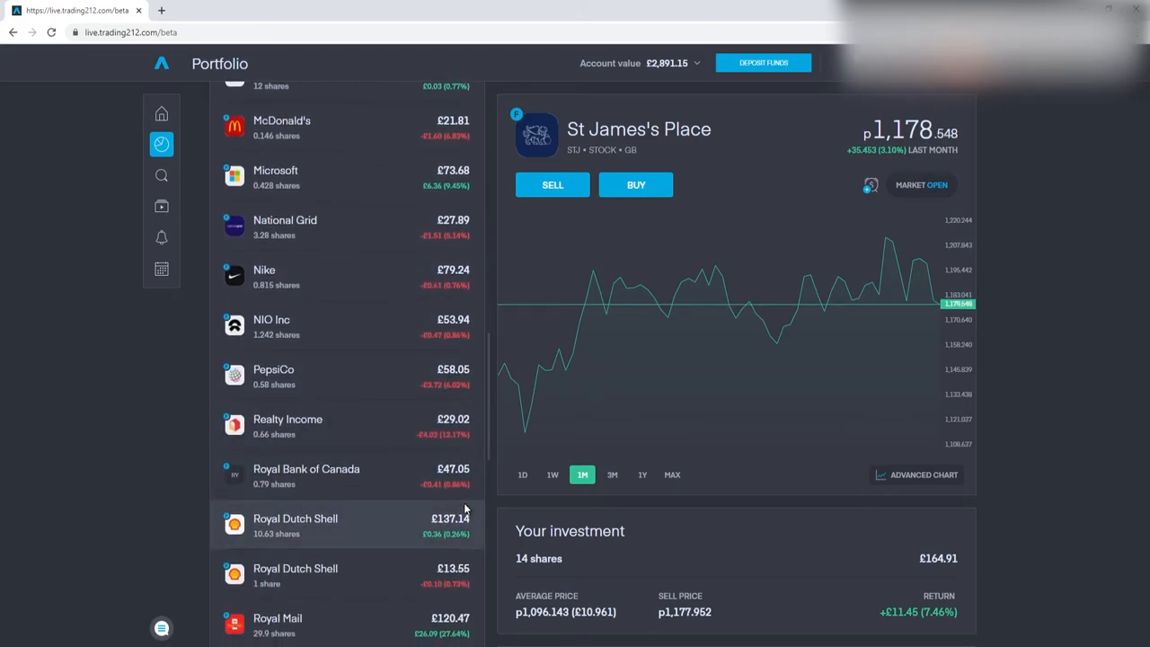
{"action": "scroll", "scroll_direction": "down", "scroll_amount": 3}
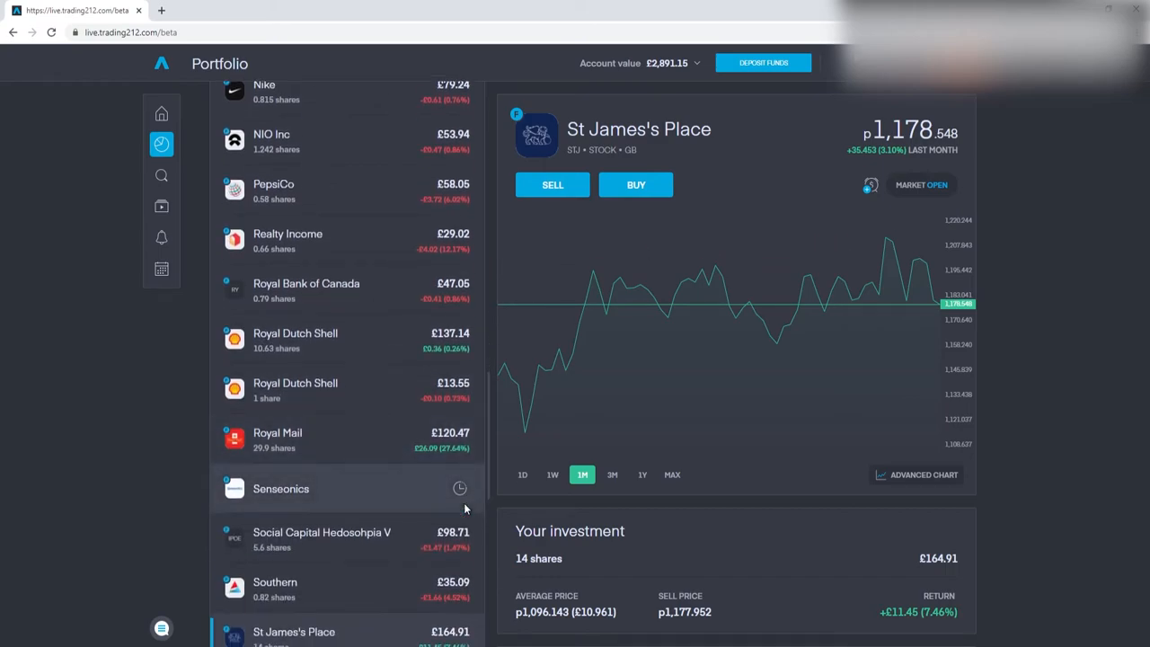
{"action": "scroll", "scroll_direction": "down", "scroll_amount": 3}
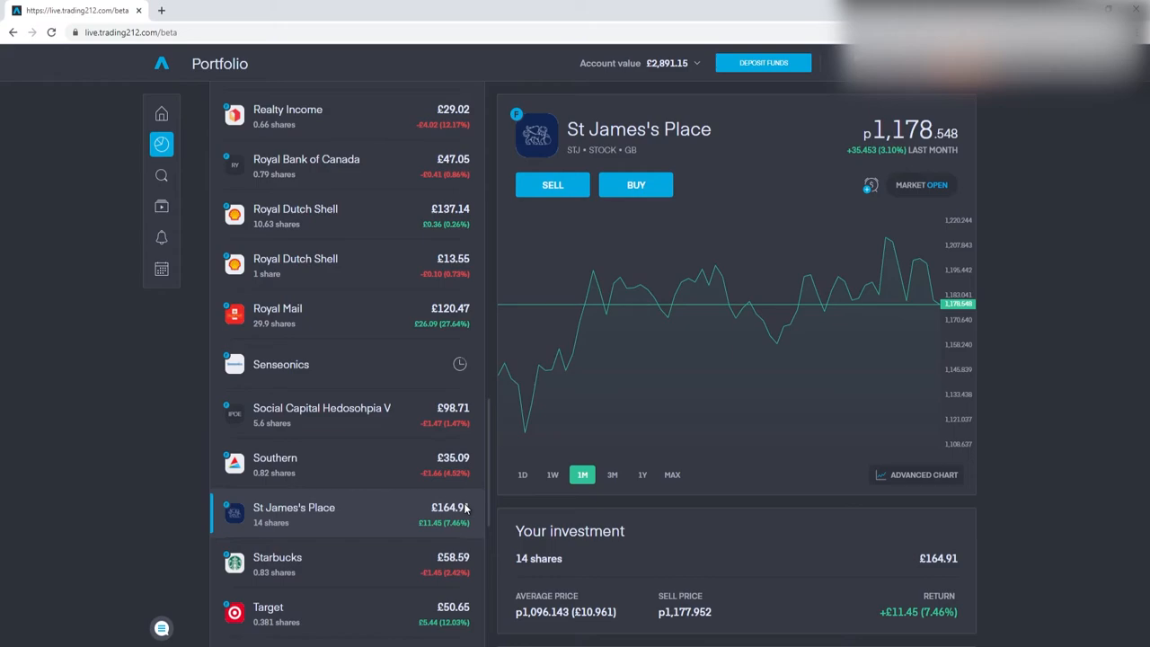
{"action": "scroll", "scroll_direction": "down", "scroll_amount": 3}
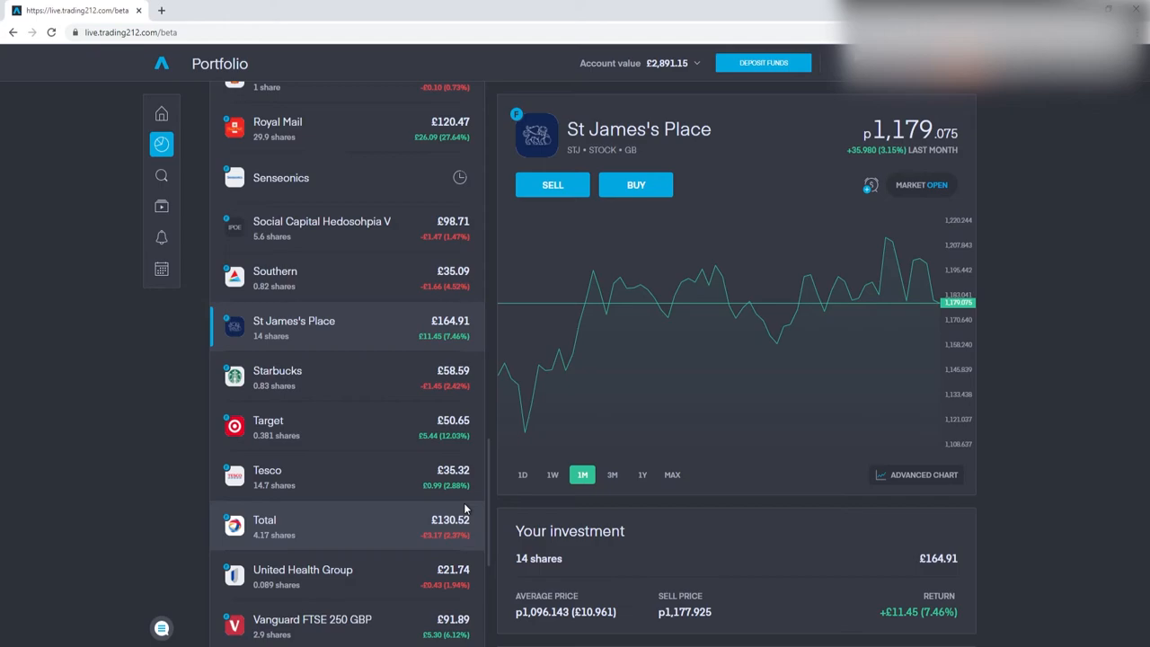
{"action": "scroll", "scroll_direction": "down", "scroll_amount": 3}
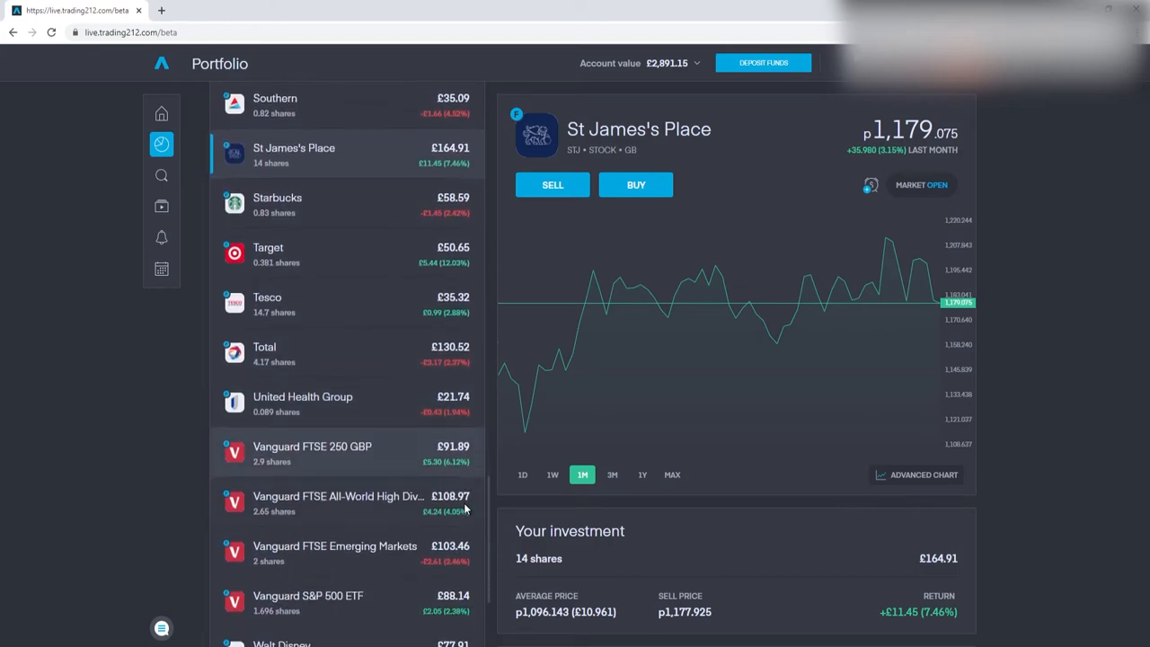
{"action": "scroll", "scroll_direction": "down", "scroll_amount": 3}
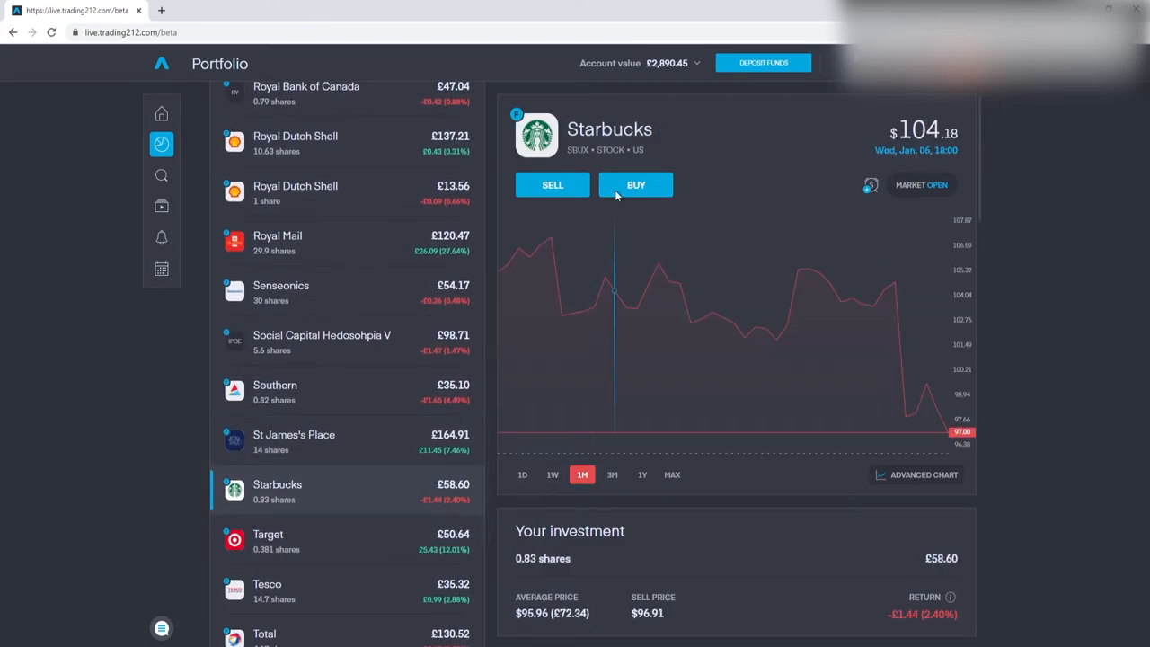
{"action": "mouse_move", "coordinate": [568, 288]}
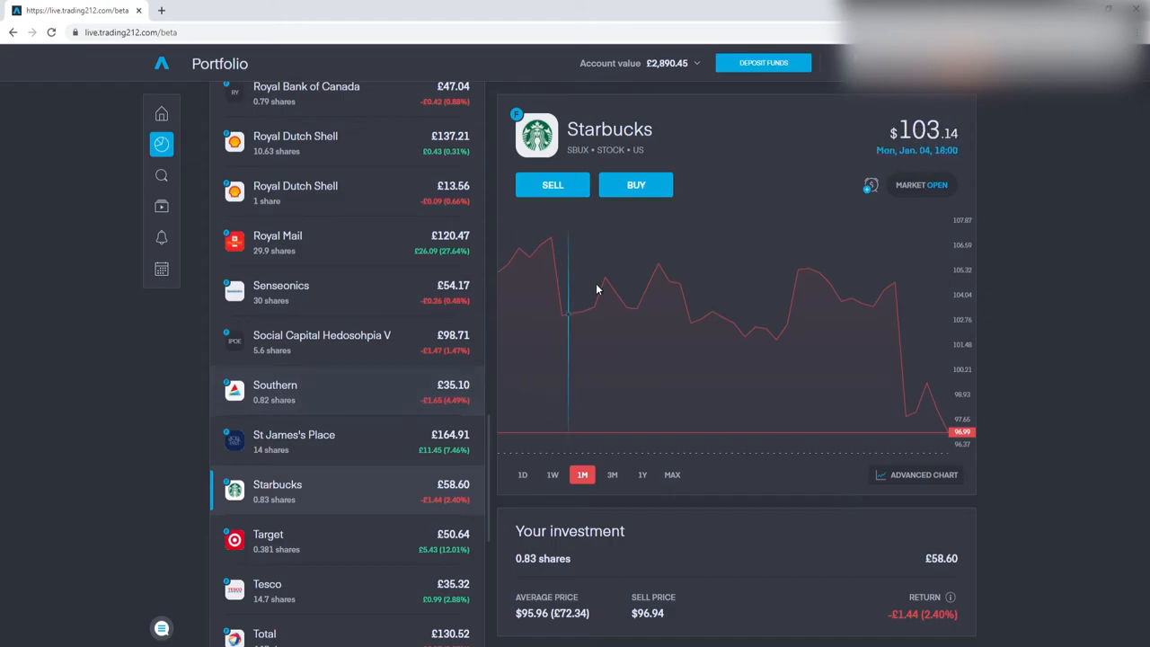
- Place a market buy of 0.6 Starbucks shares, reviewing and sending the order
{"action": "left_click", "coordinate": [635, 183]}
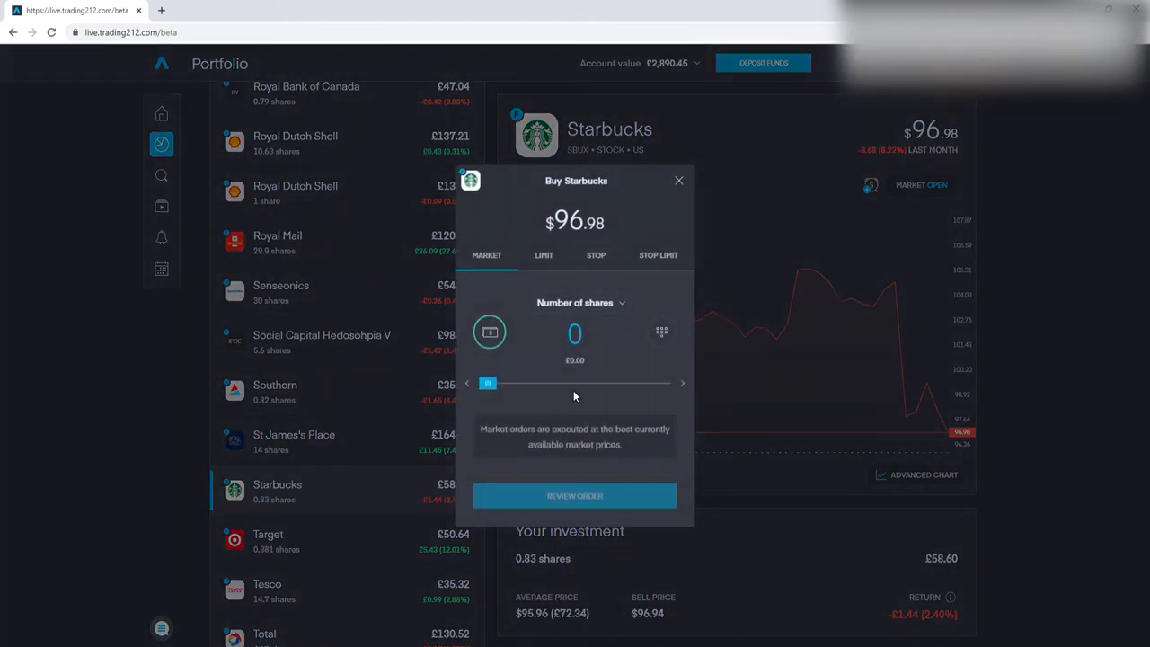
{"action": "left_click_drag", "start_coordinate": [489, 385], "coordinate": [607, 384]}
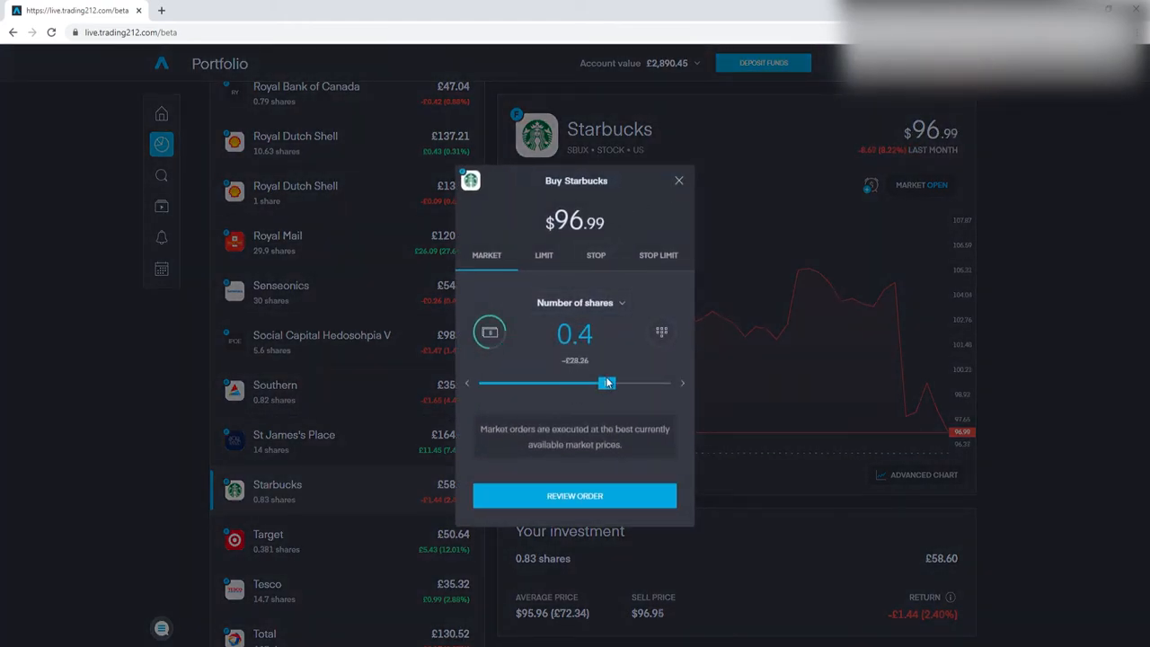
{"action": "left_click_drag", "start_coordinate": [607, 383], "coordinate": [625, 383]}
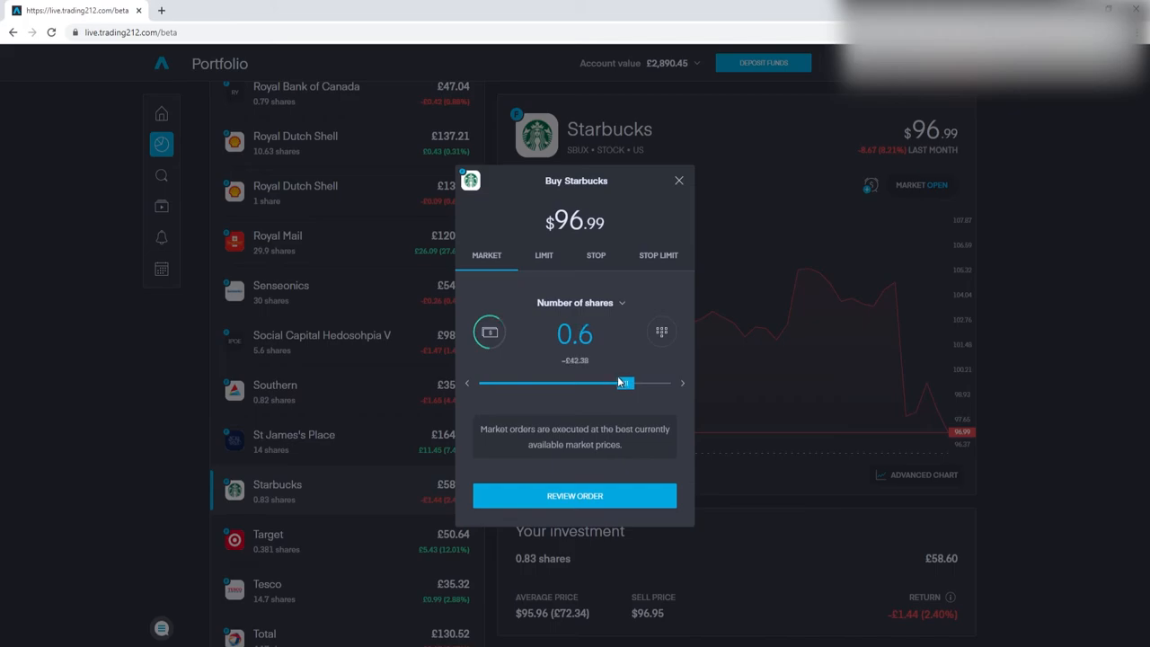
{"action": "left_click", "coordinate": [575, 496]}
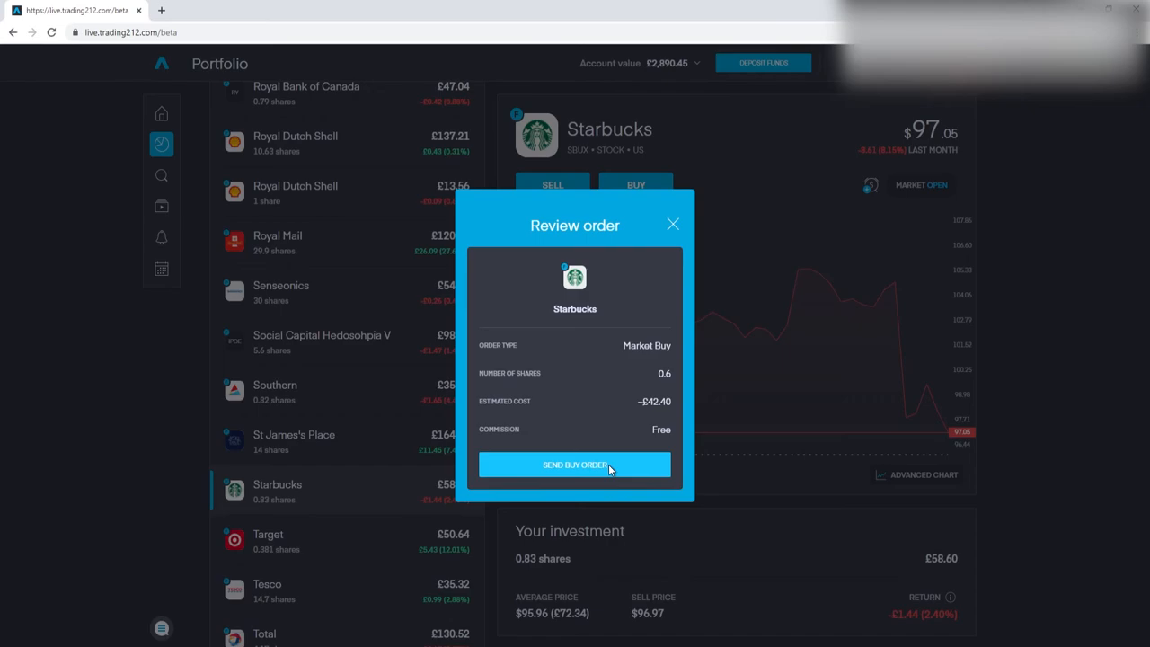
{"action": "left_click", "coordinate": [574, 463]}
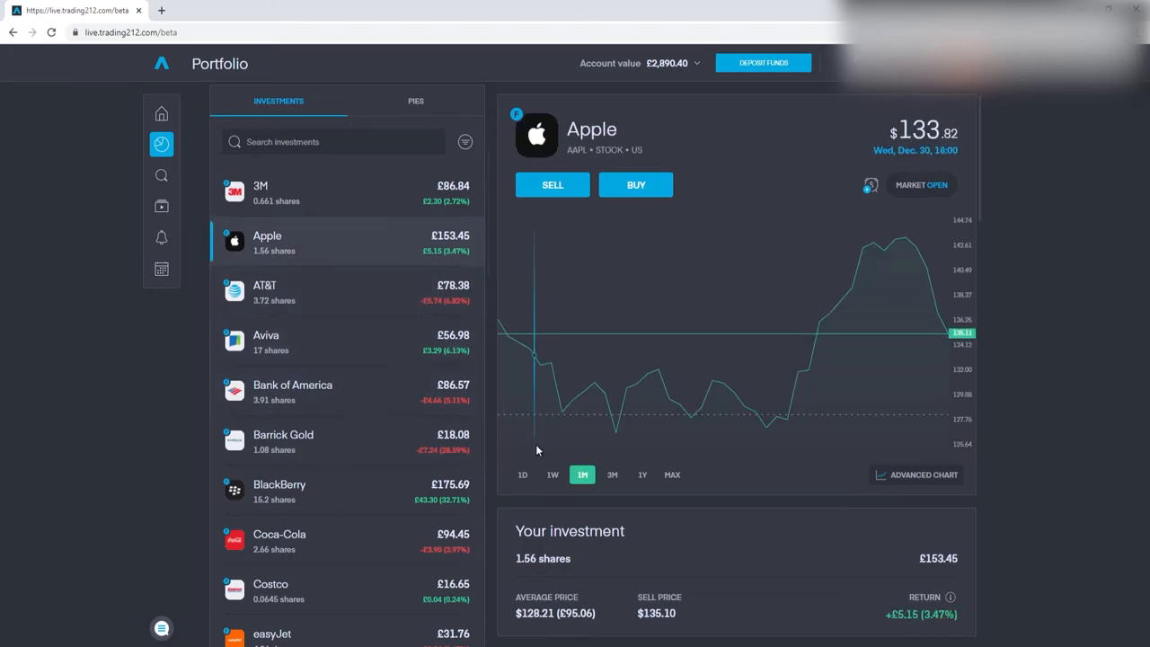
- Send a market buy of 0.4 Apple shares, then move to the 3M holding
{"action": "left_click", "coordinate": [636, 183]}
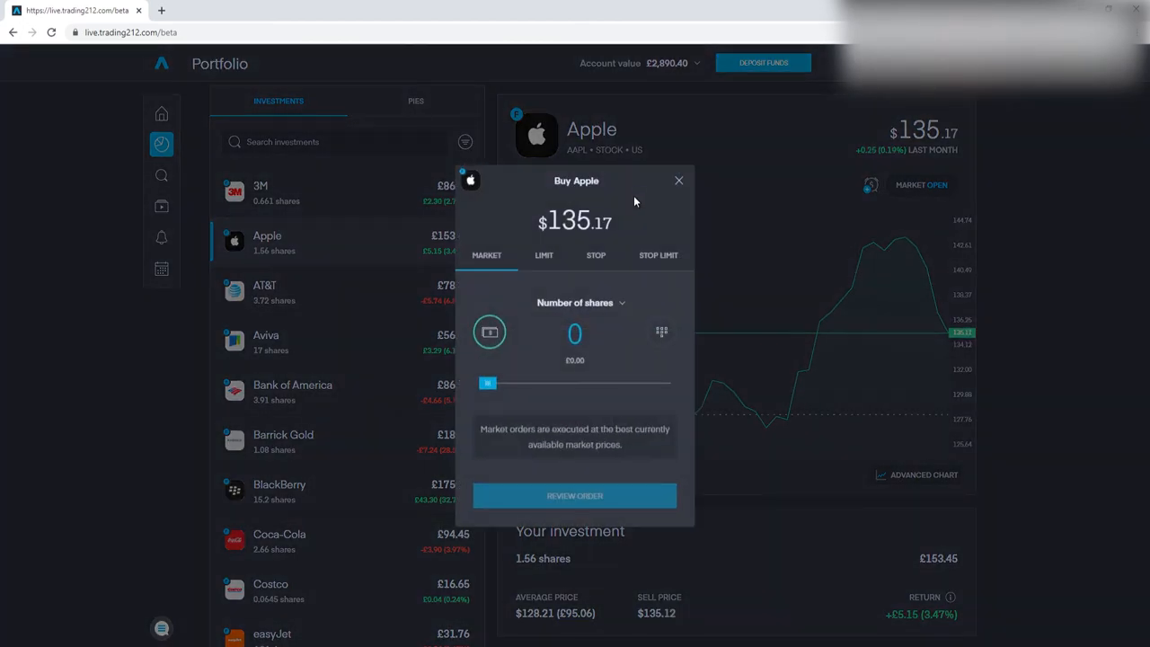
{"action": "left_click_drag", "start_coordinate": [489, 383], "coordinate": [568, 383]}
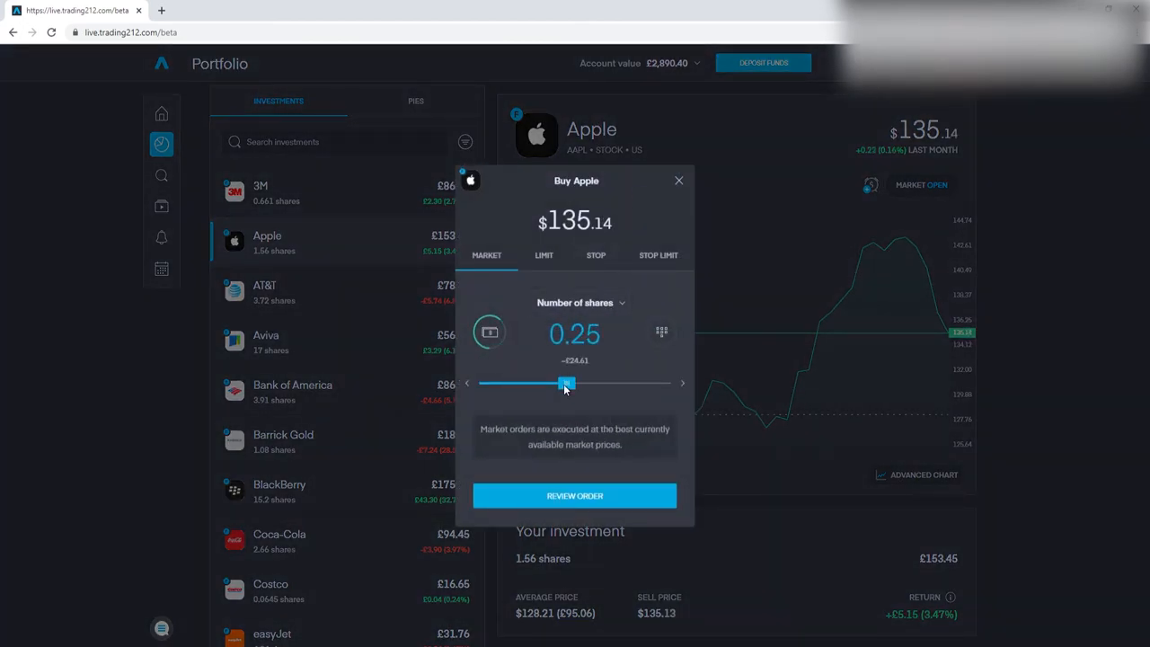
{"action": "left_click_drag", "start_coordinate": [568, 382], "coordinate": [596, 383]}
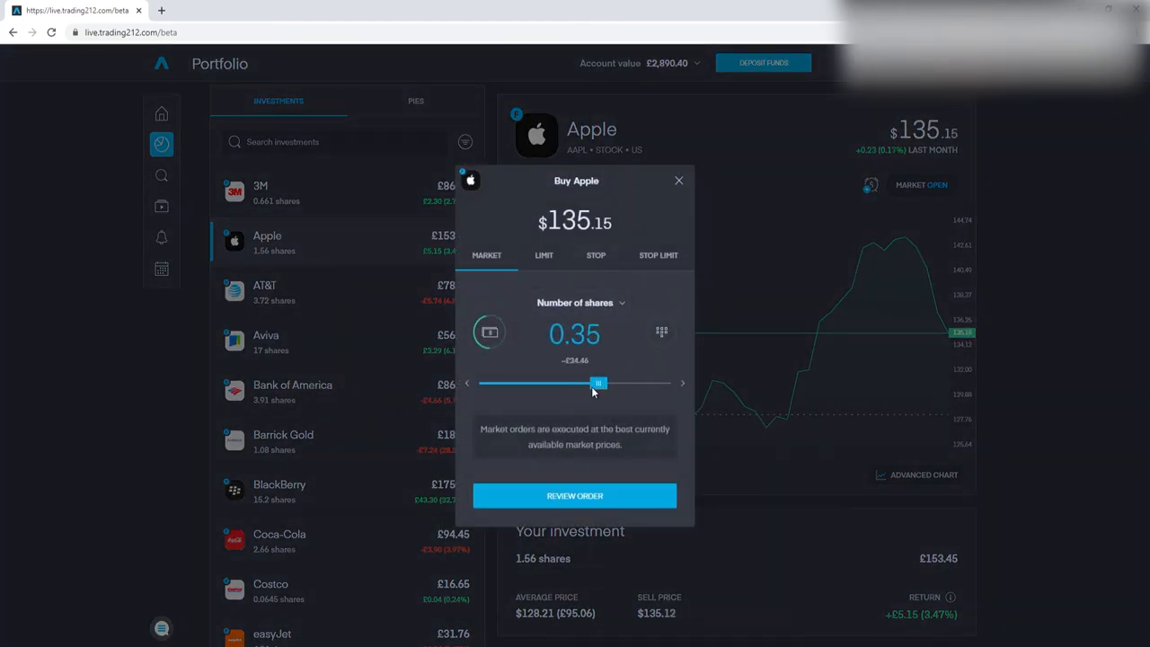
{"action": "left_click_drag", "start_coordinate": [598, 383], "coordinate": [615, 382]}
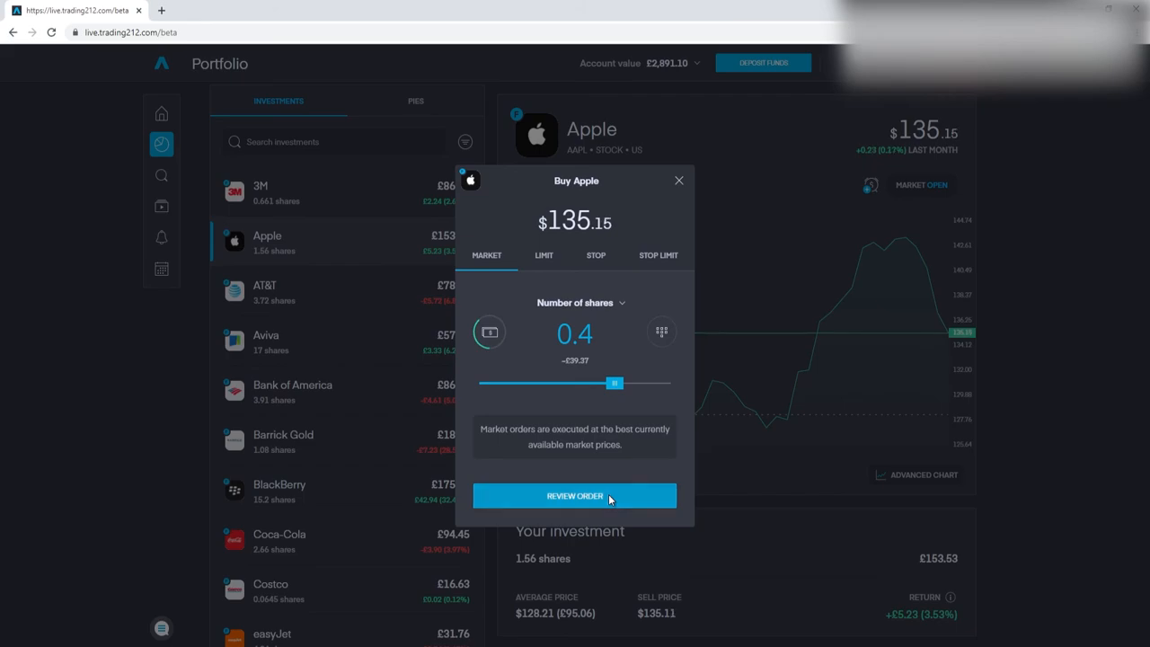
{"action": "left_click", "coordinate": [575, 496]}
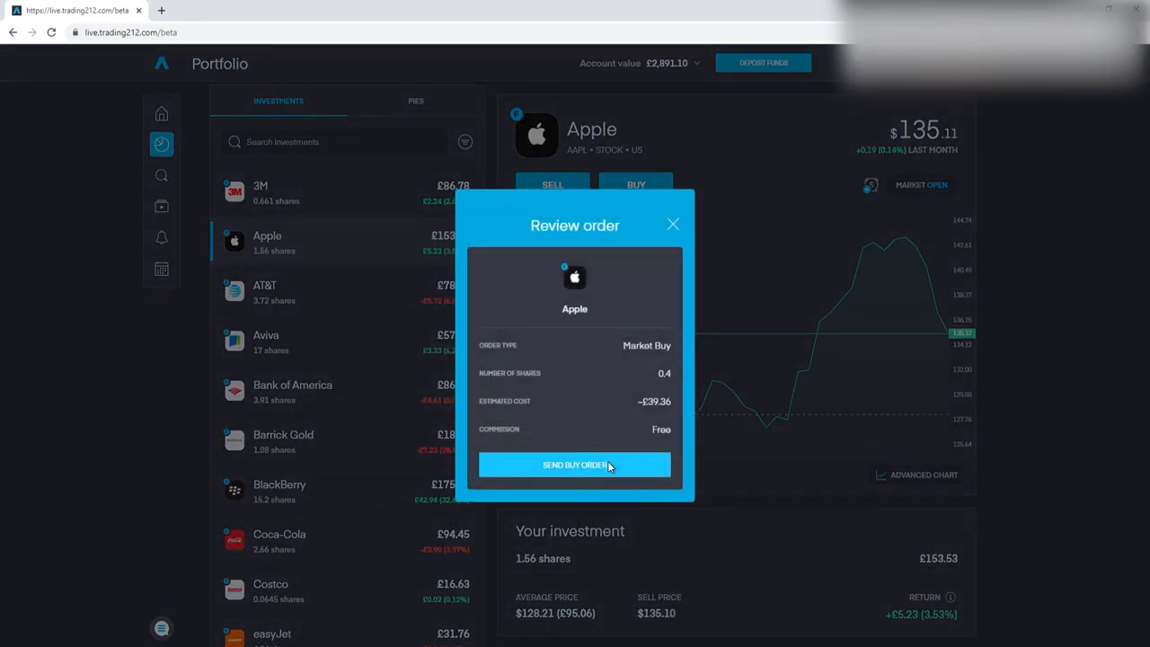
{"action": "left_click", "coordinate": [575, 463]}
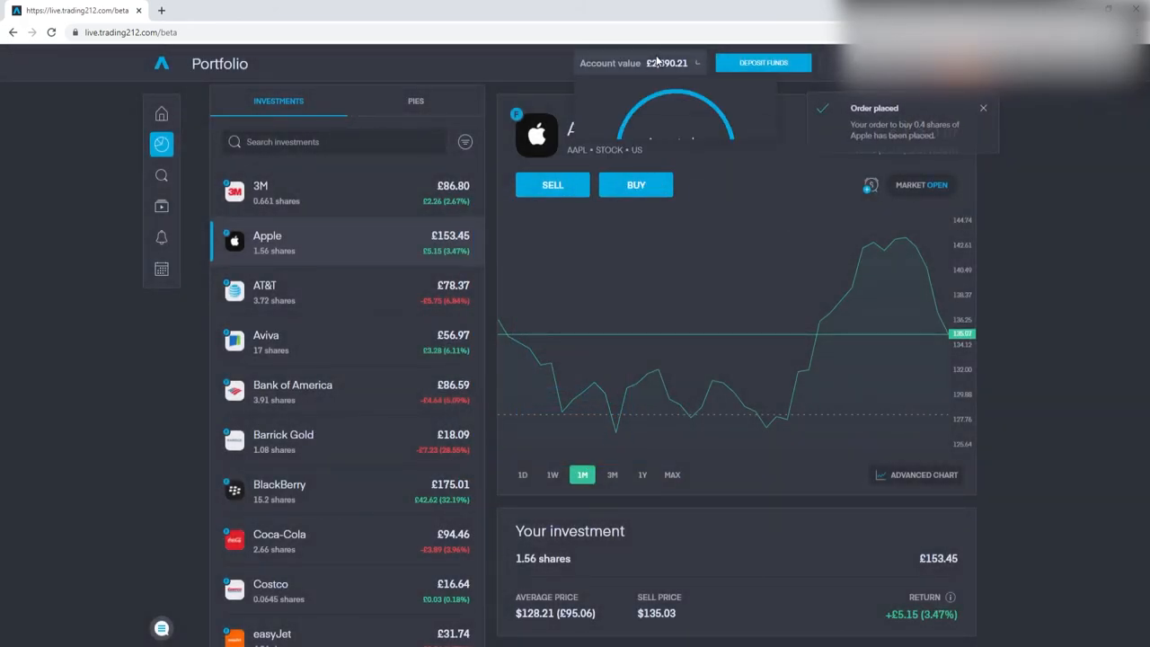
{"action": "left_click", "coordinate": [261, 192]}
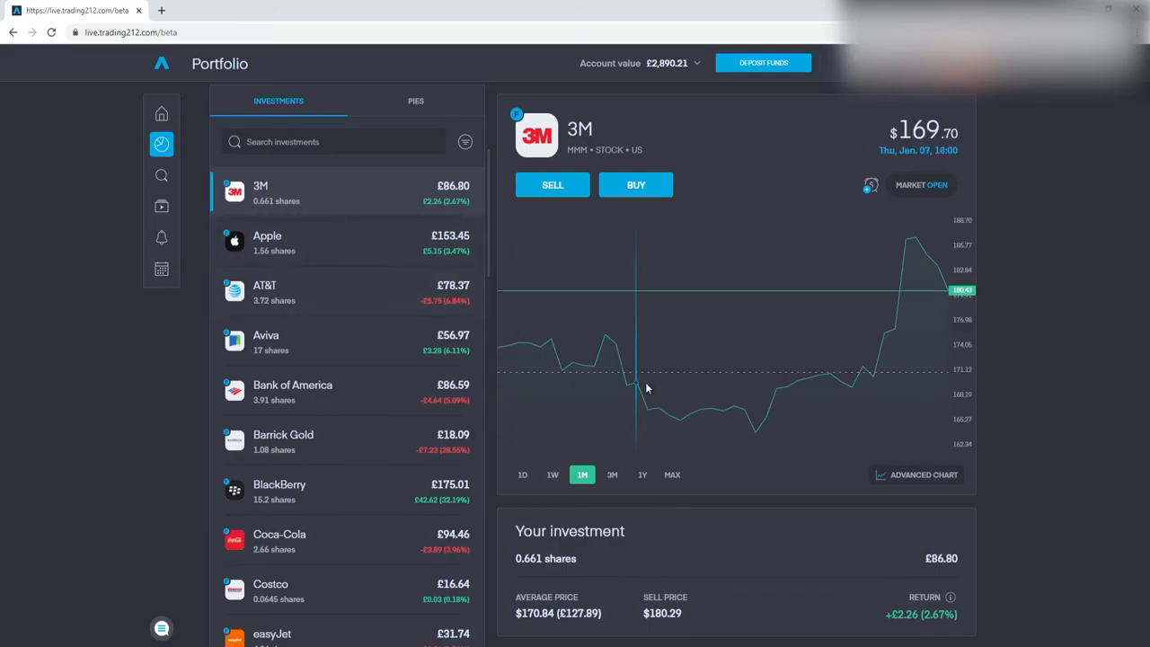
- Review and send a market buy of 0.1 shares of 3M
{"action": "left_click", "coordinate": [636, 183]}
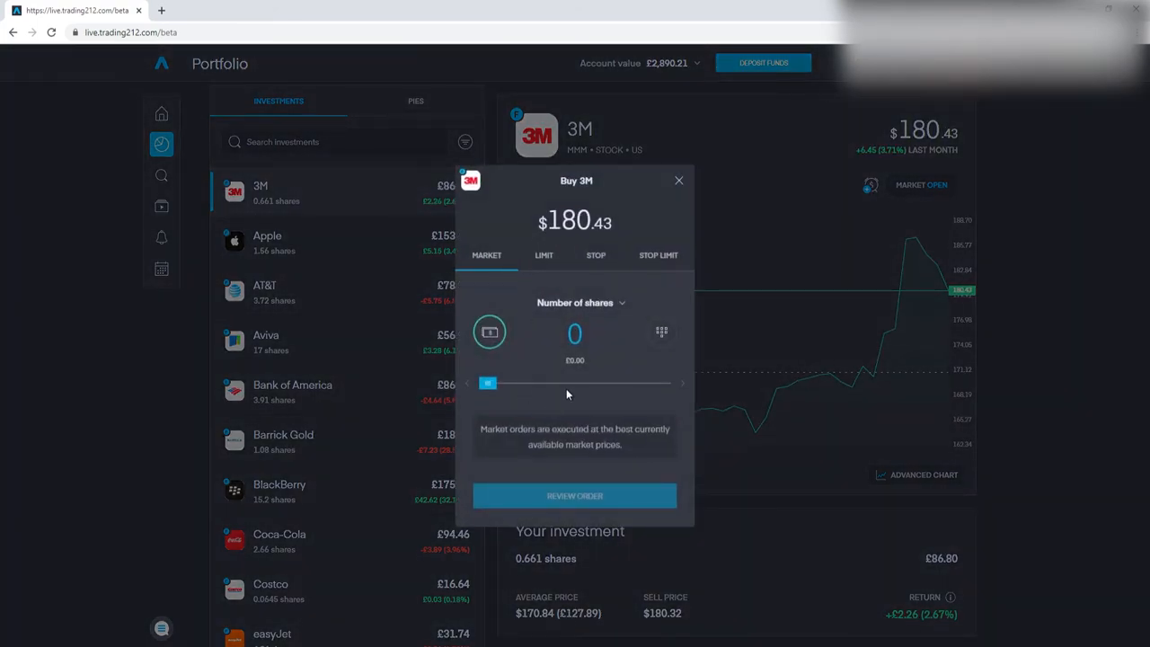
{"action": "left_click_drag", "start_coordinate": [489, 384], "coordinate": [607, 385]}
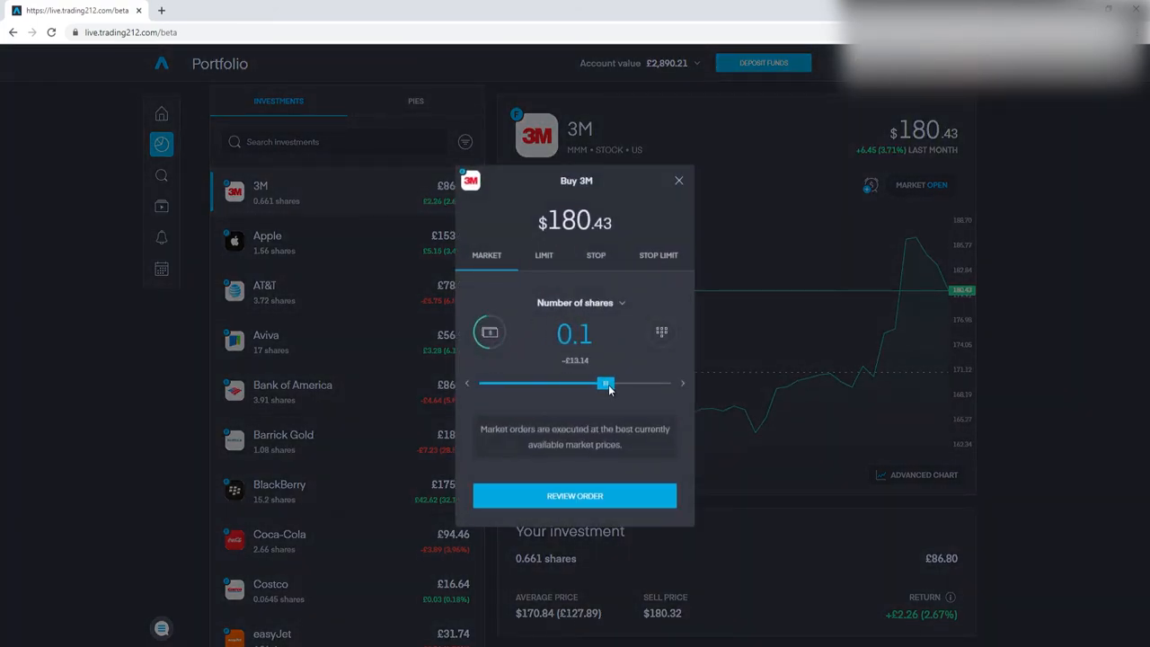
{"action": "left_click_drag", "start_coordinate": [604, 385], "coordinate": [611, 384]}
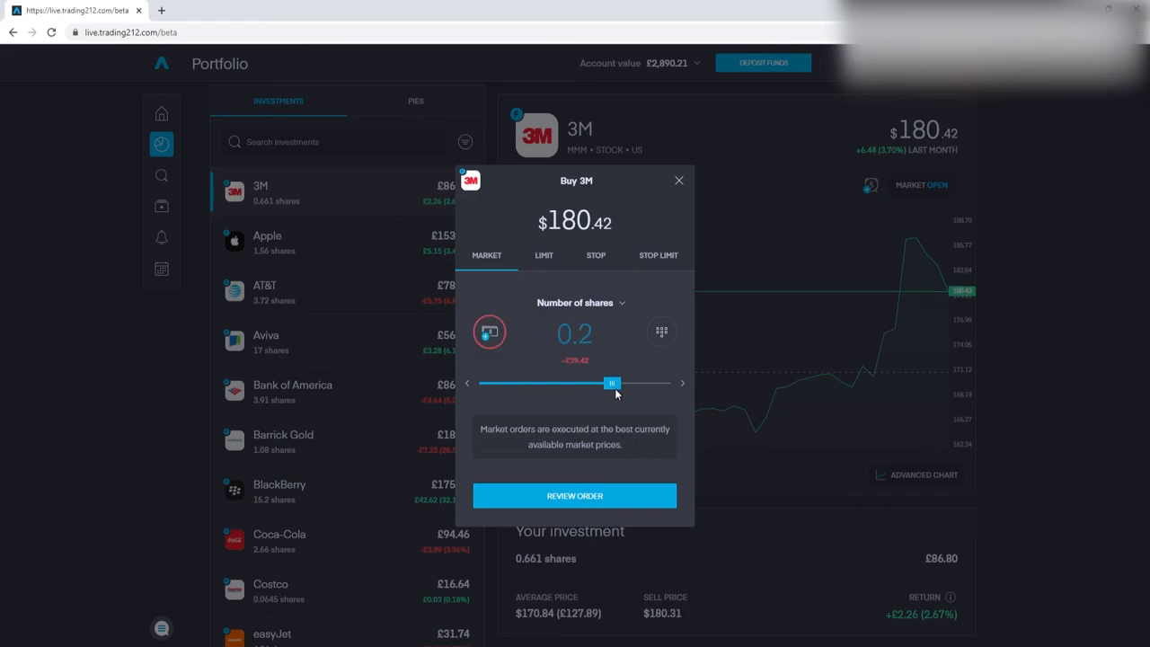
{"action": "left_click_drag", "start_coordinate": [611, 384], "coordinate": [606, 384]}
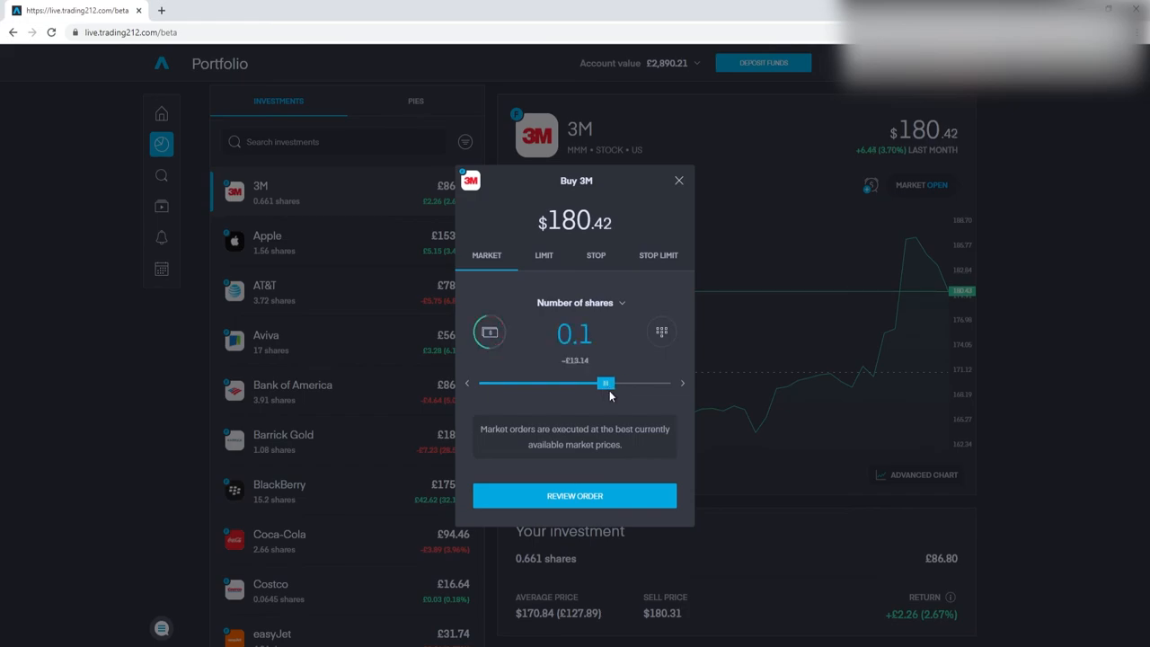
{"action": "left_click", "coordinate": [575, 496]}
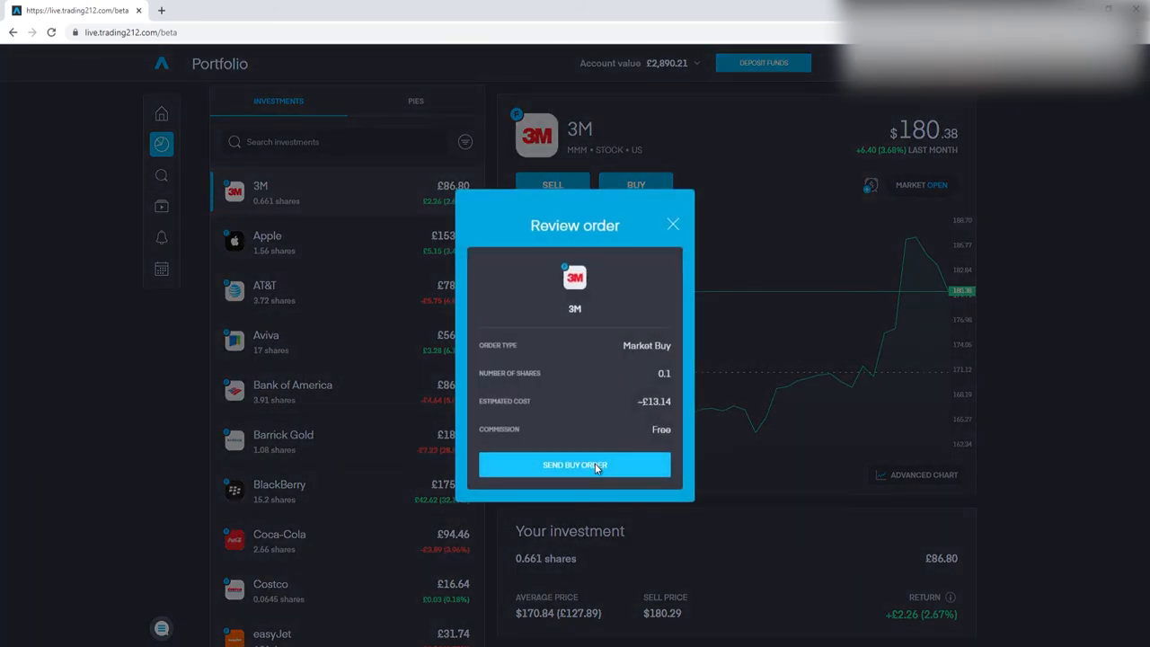
{"action": "left_click", "coordinate": [575, 464]}
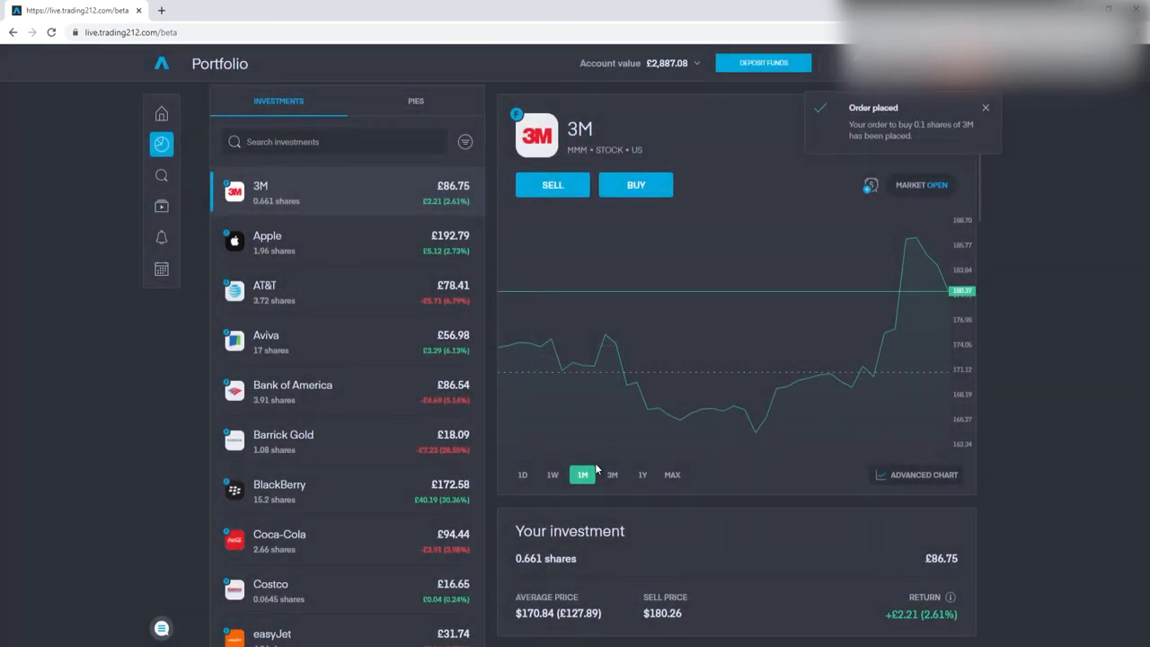
{"action": "scroll", "scroll_direction": "down", "scroll_amount": 3}
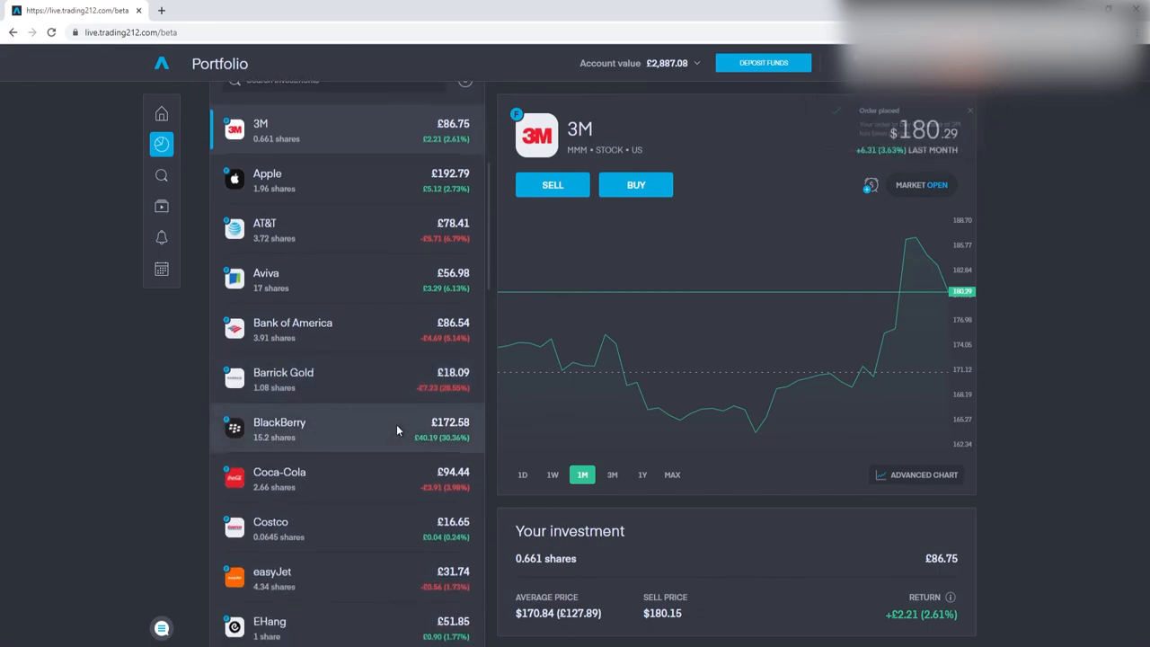
- Place a market buy of 0.5 BlackBerry shares from the Investments list and confirm it
{"action": "scroll", "scroll_direction": "down", "scroll_amount": 3}
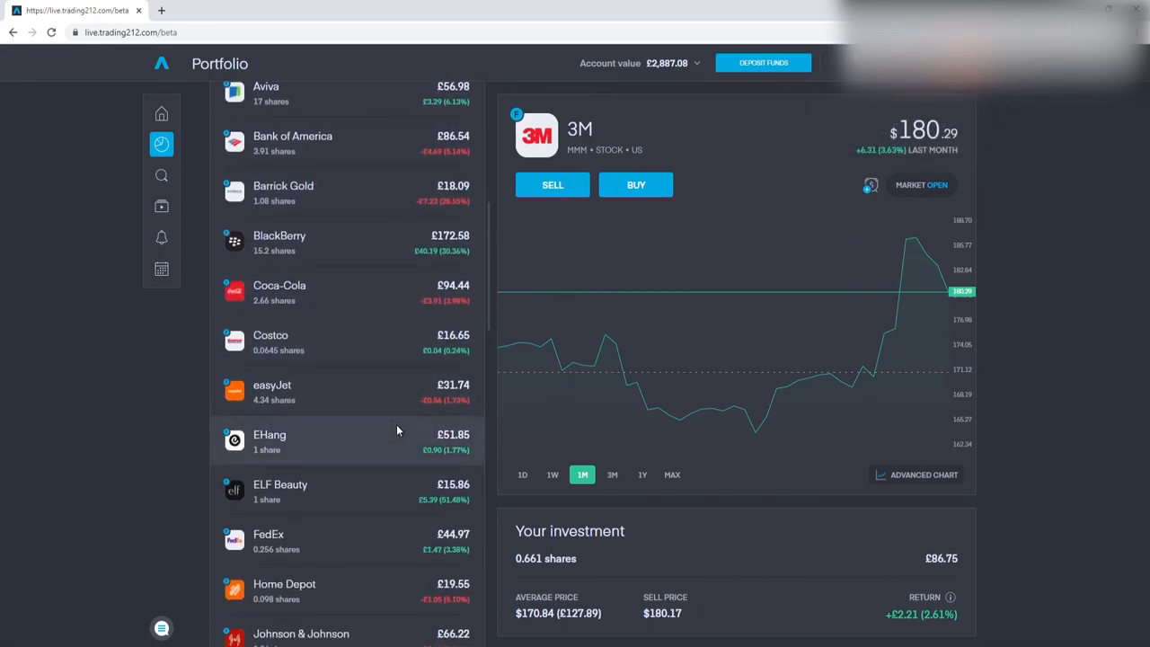
{"action": "scroll", "scroll_direction": "down", "scroll_amount": 3}
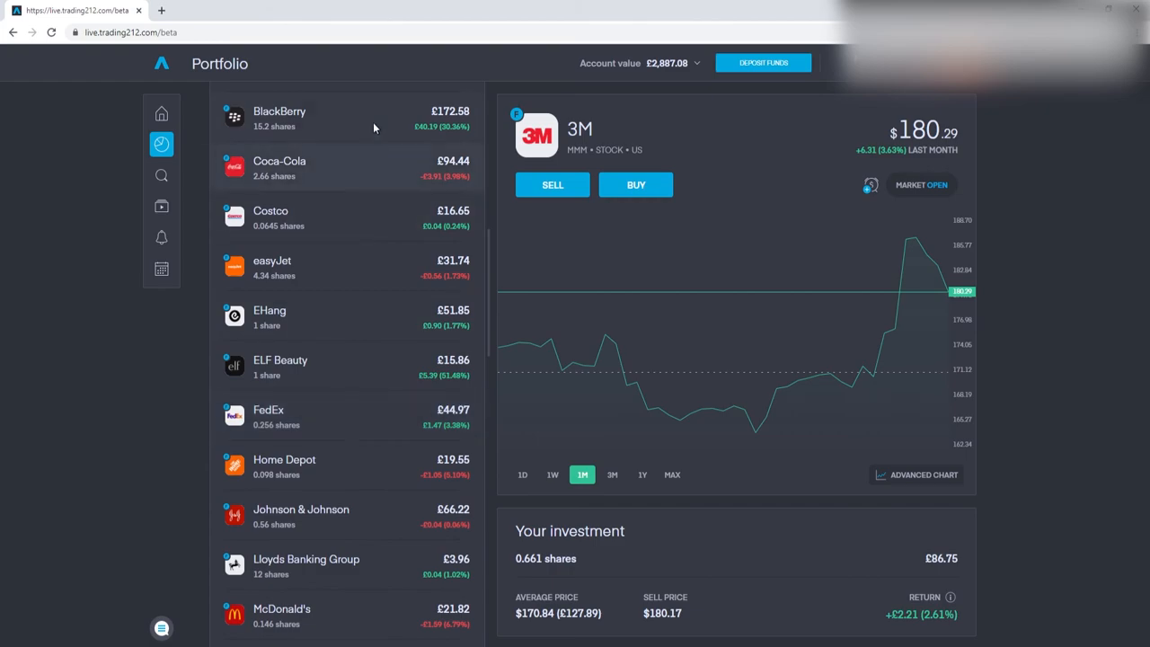
{"action": "left_click", "coordinate": [636, 183]}
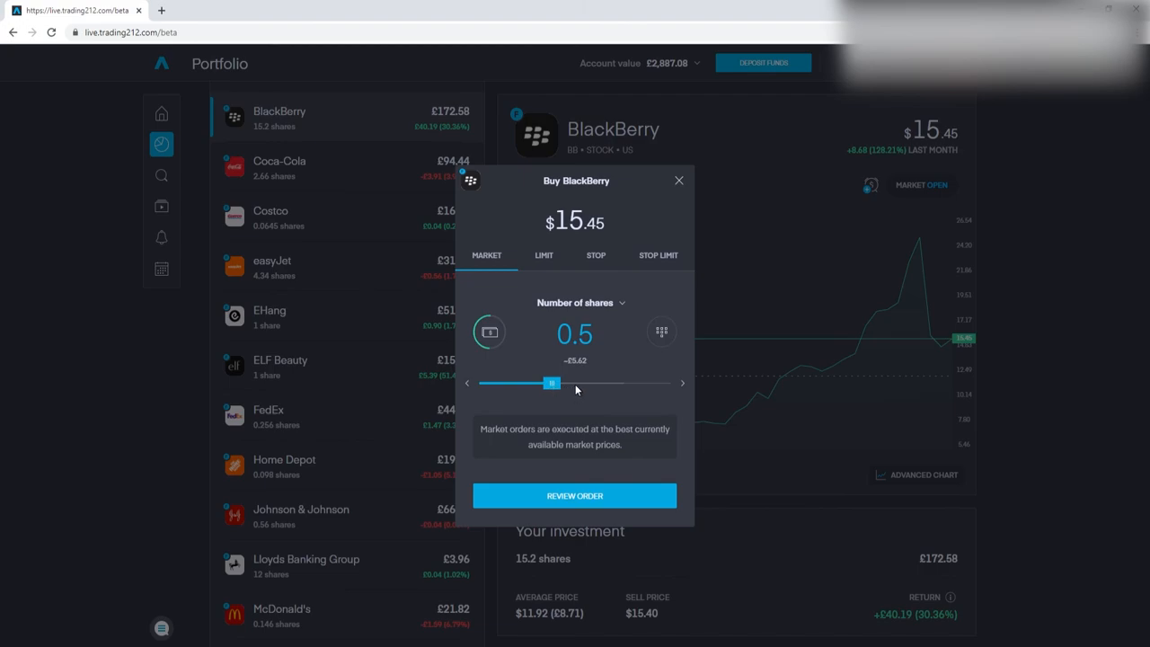
{"action": "left_click_drag", "start_coordinate": [552, 385], "coordinate": [614, 384]}
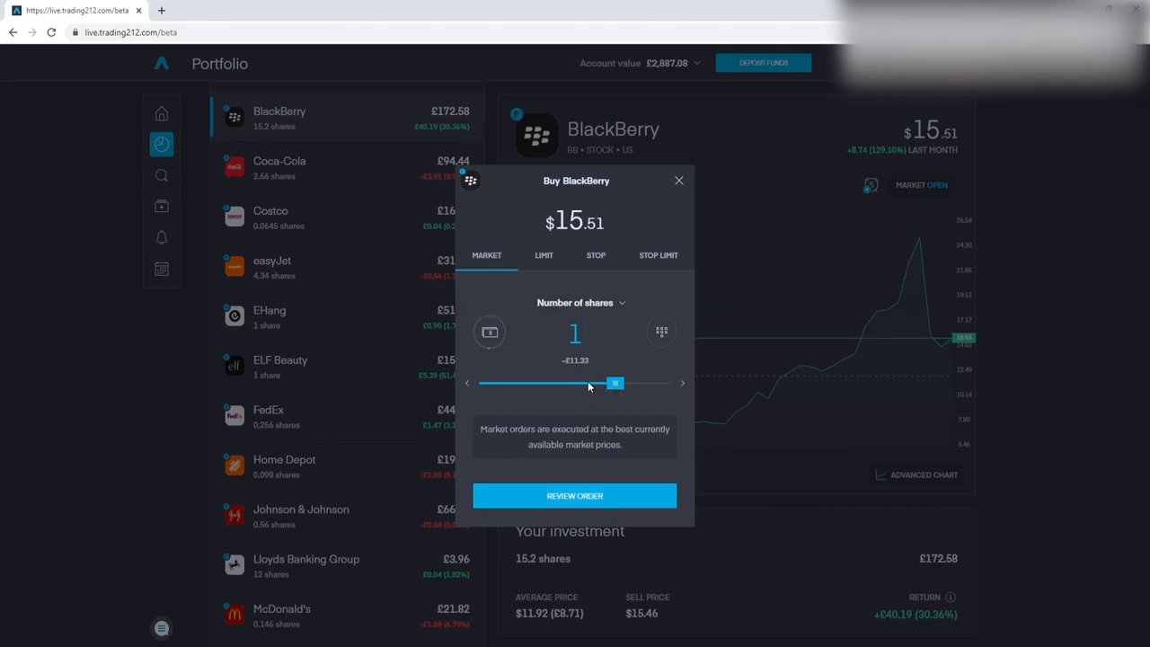
{"action": "left_click", "coordinate": [575, 496]}
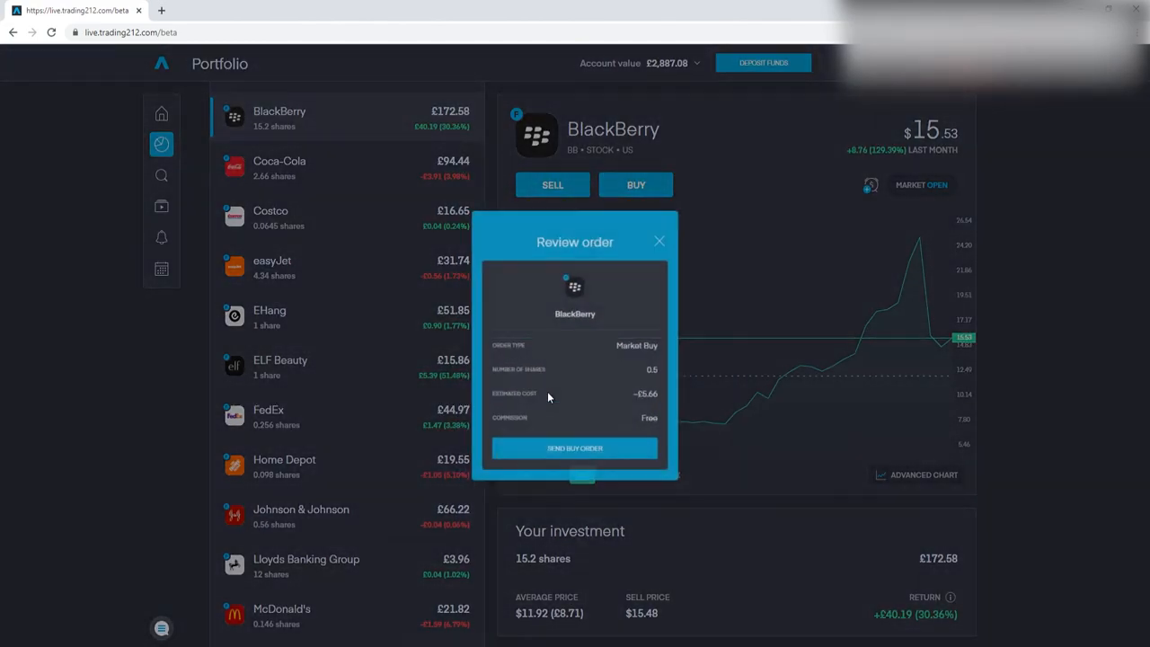
{"action": "left_click", "coordinate": [575, 447]}
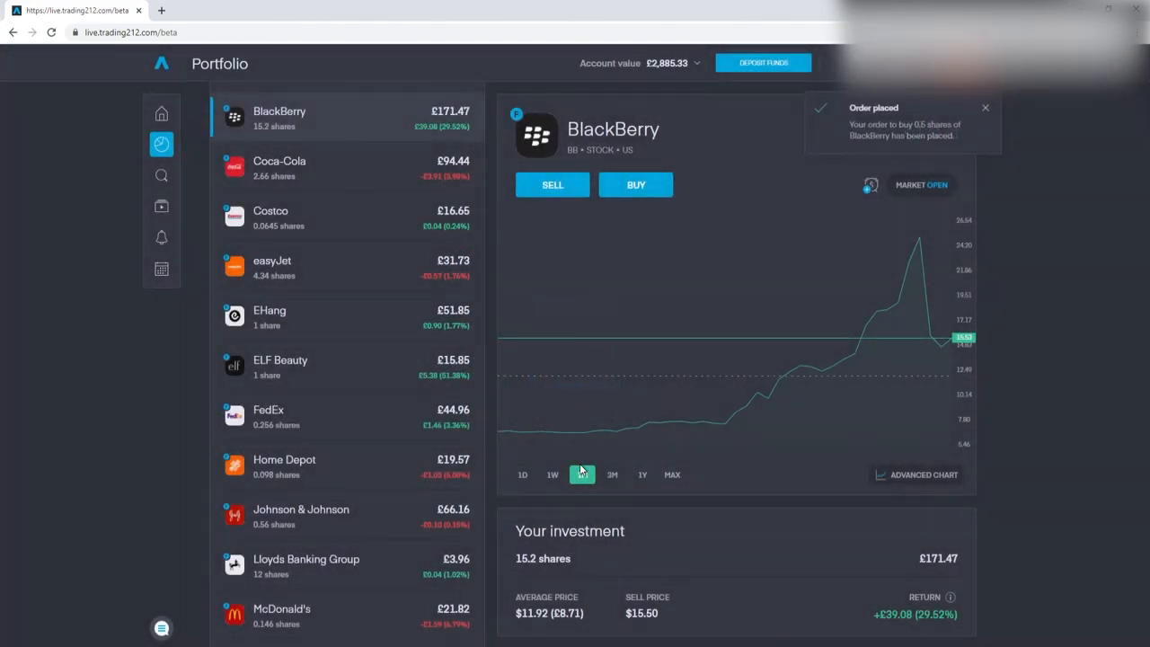
{"action": "left_click", "coordinate": [582, 474]}
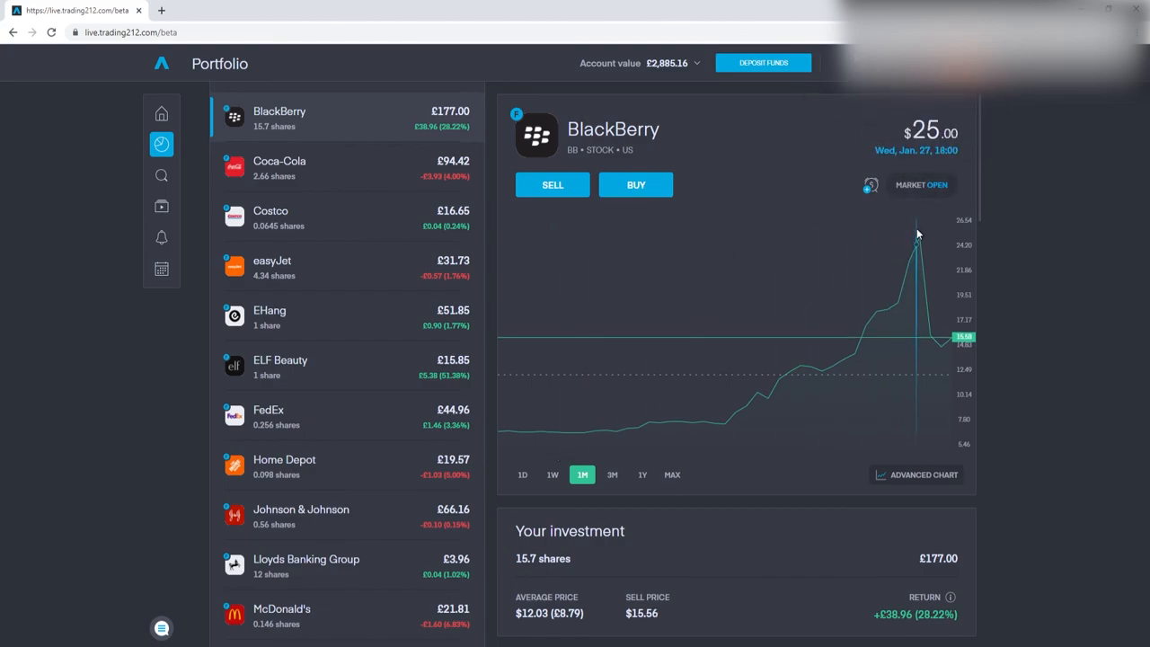
{"action": "mouse_move", "coordinate": [967, 359]}
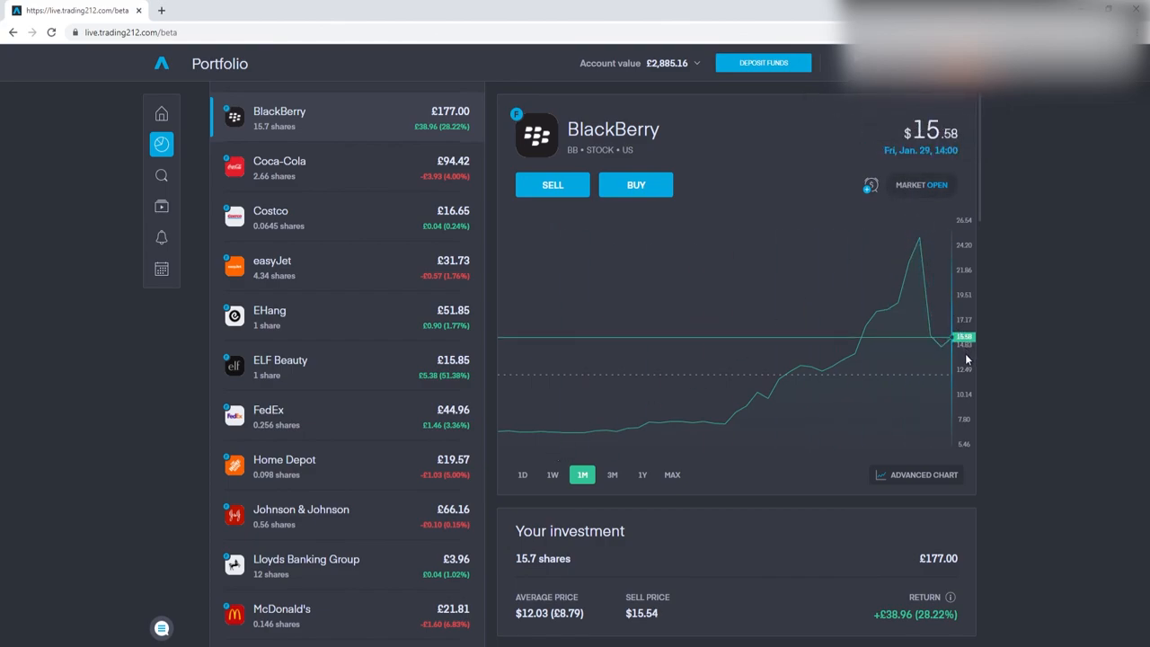
{"action": "mouse_move", "coordinate": [954, 379]}
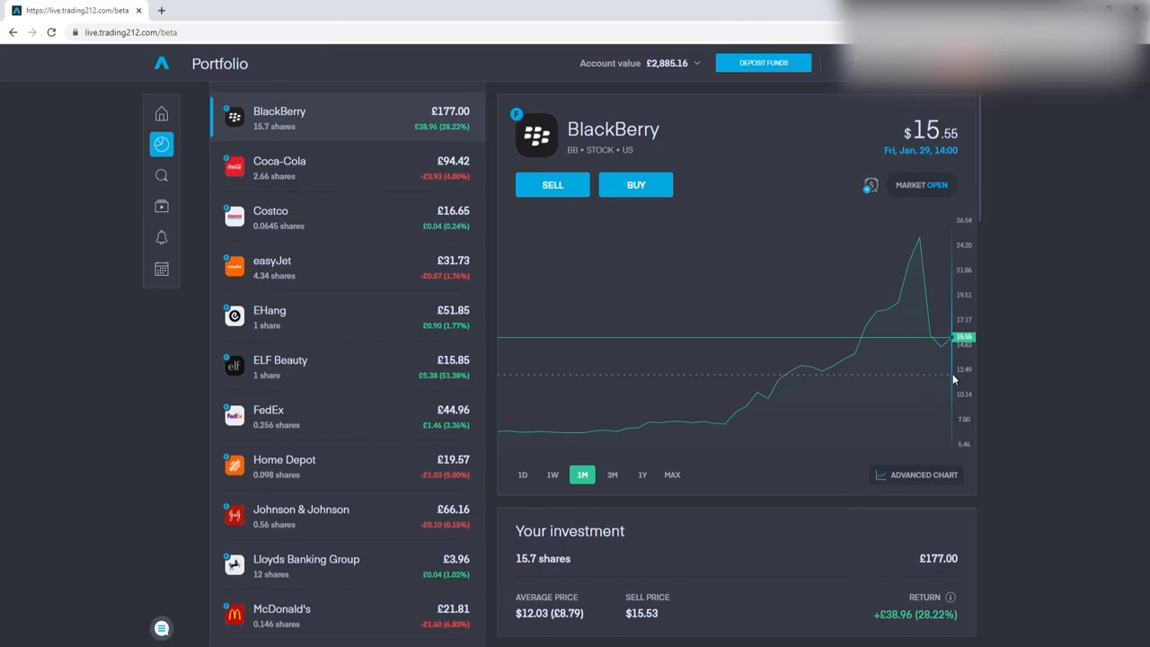
- Review BlackBerry's company details and switch the portfolio value chart to 1D
{"action": "scroll", "scroll_direction": "down", "scroll_amount": 3}
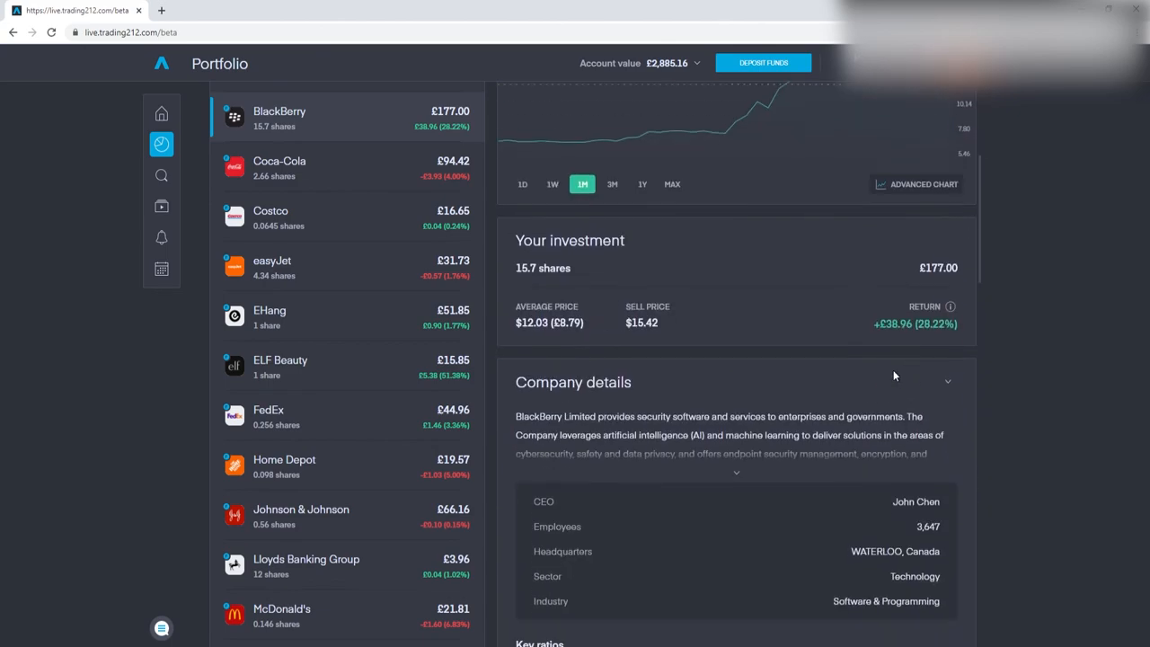
{"action": "scroll", "scroll_direction": "down", "scroll_amount": 3}
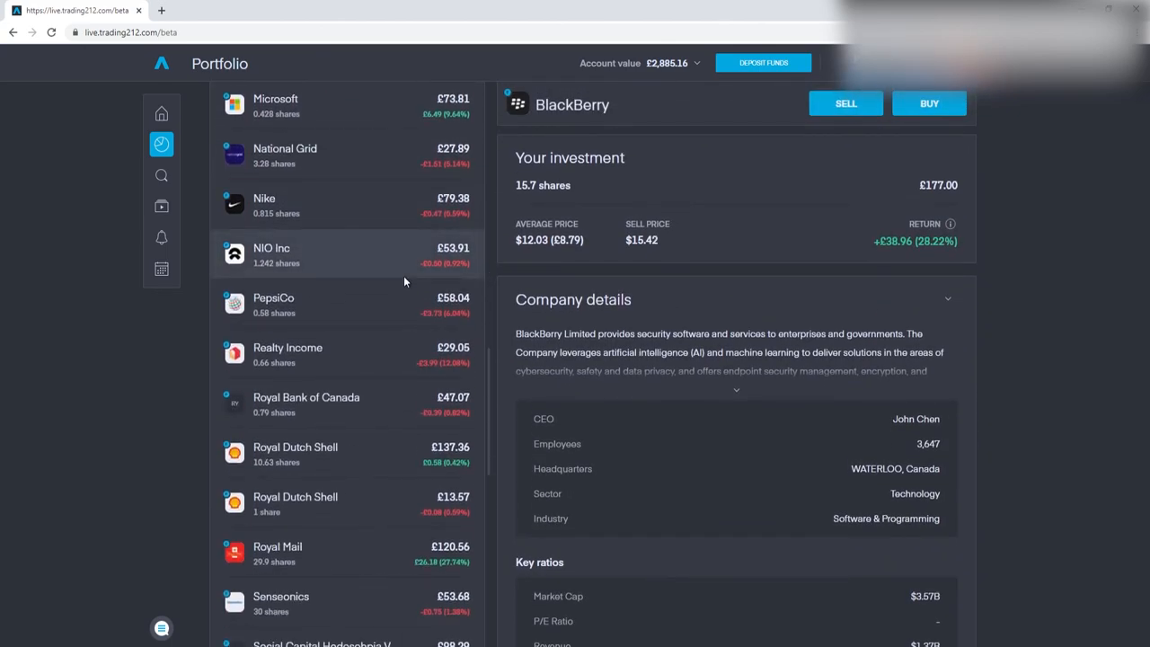
{"action": "scroll", "scroll_direction": "down", "scroll_amount": 3}
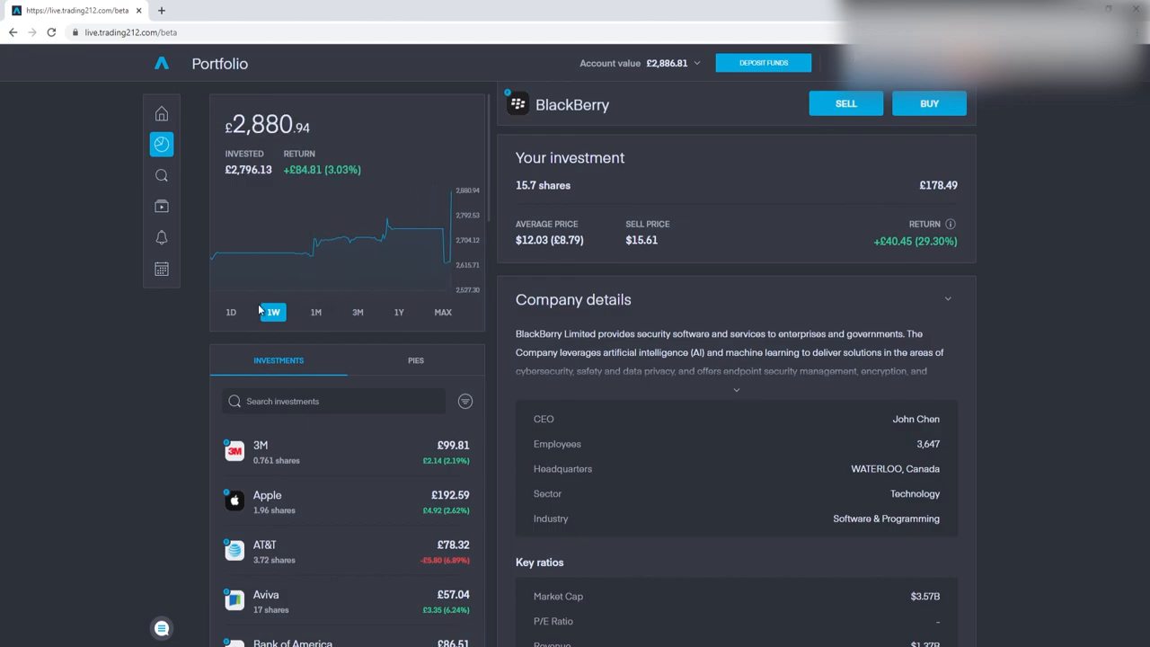
{"action": "left_click", "coordinate": [230, 312]}
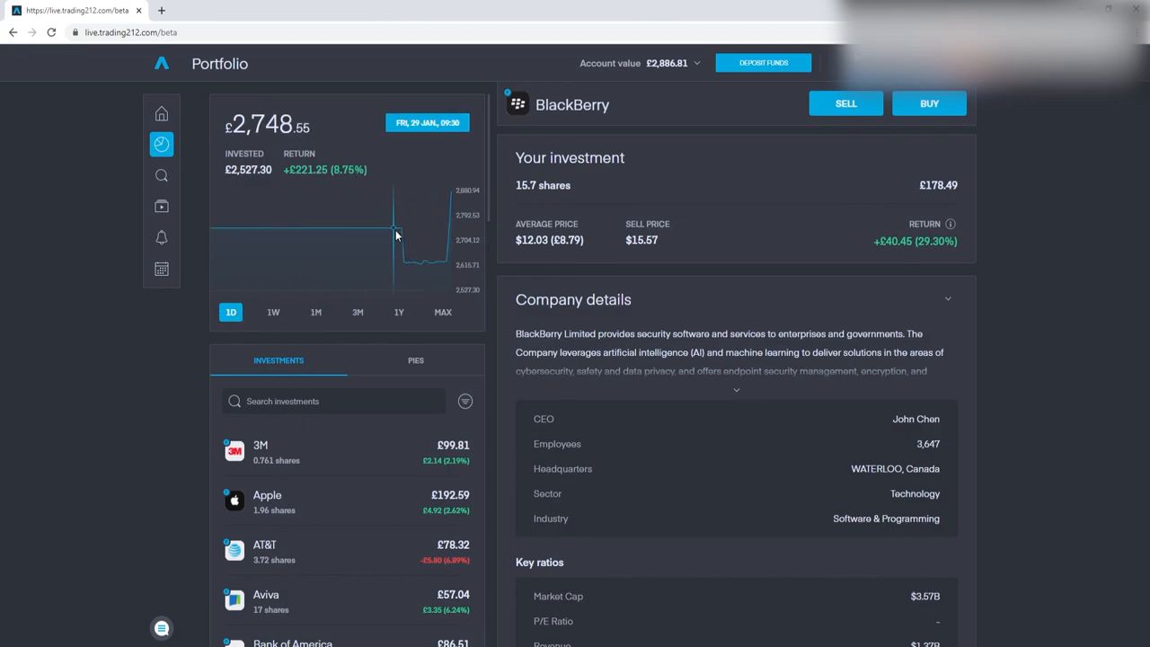